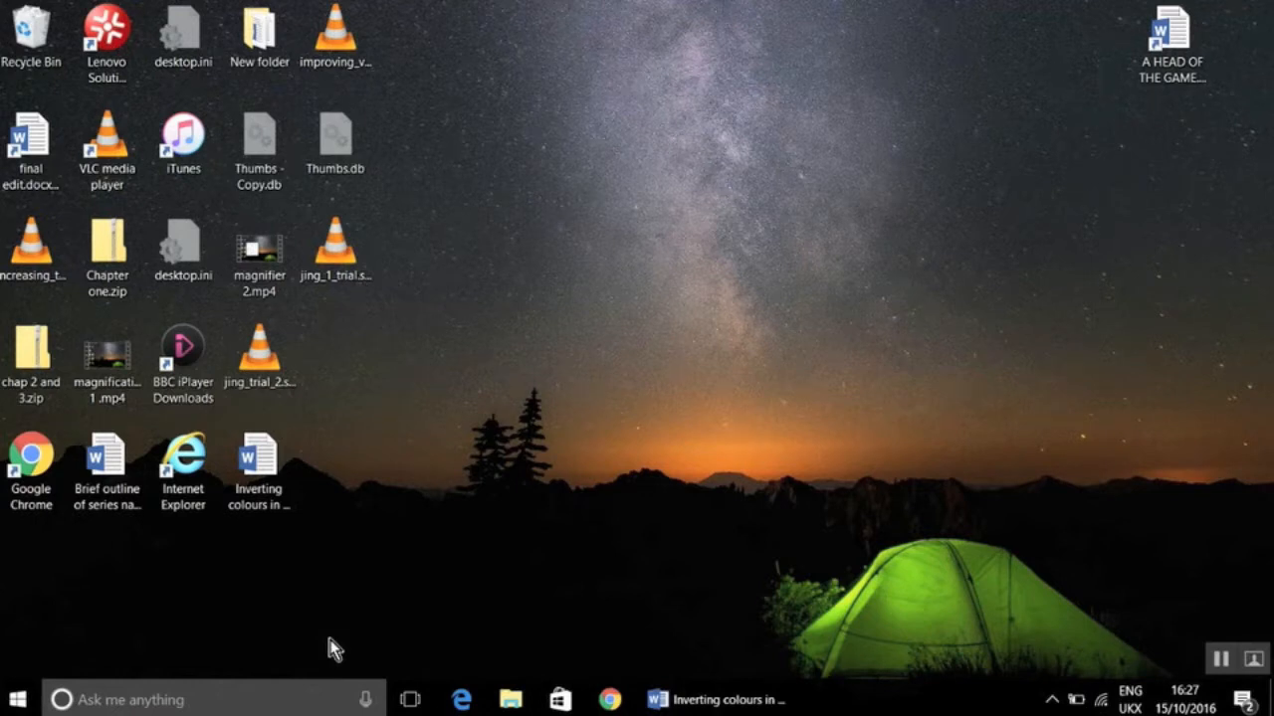
# Step: Look at the Magnifier settings page in Windows Settings and close it again
pyautogui.click(16, 693)
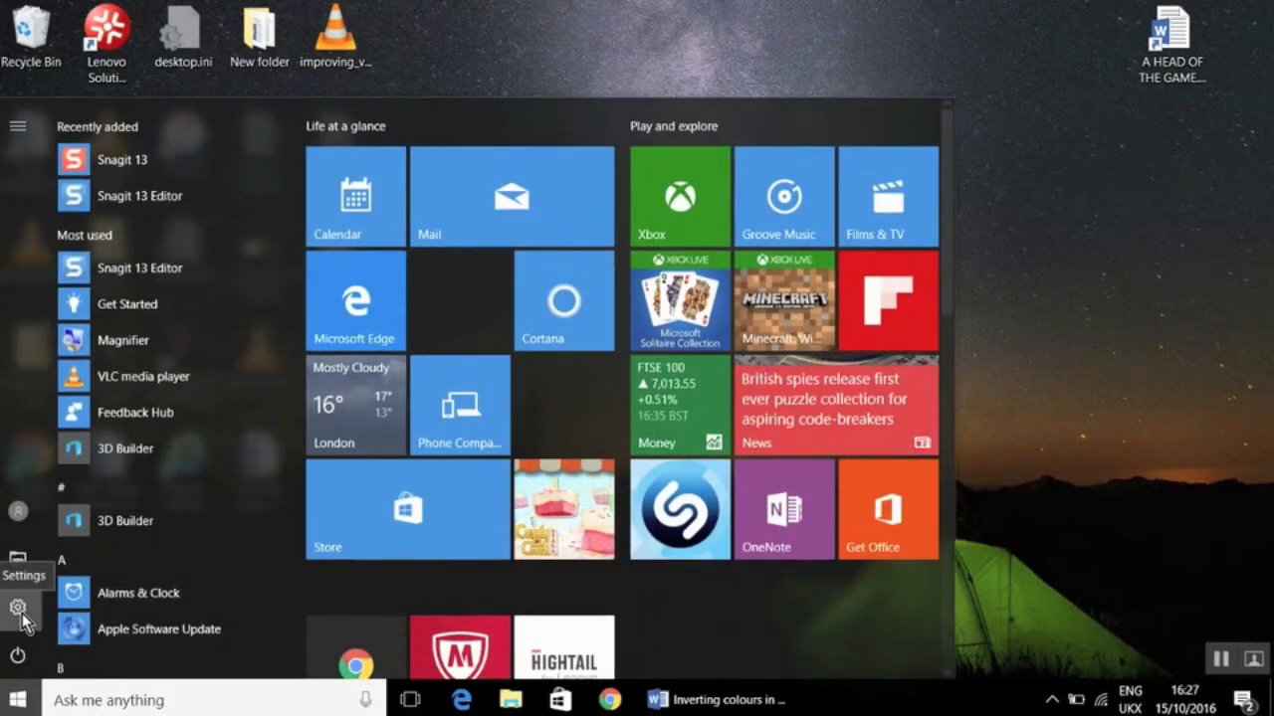
pyautogui.click(20, 605)
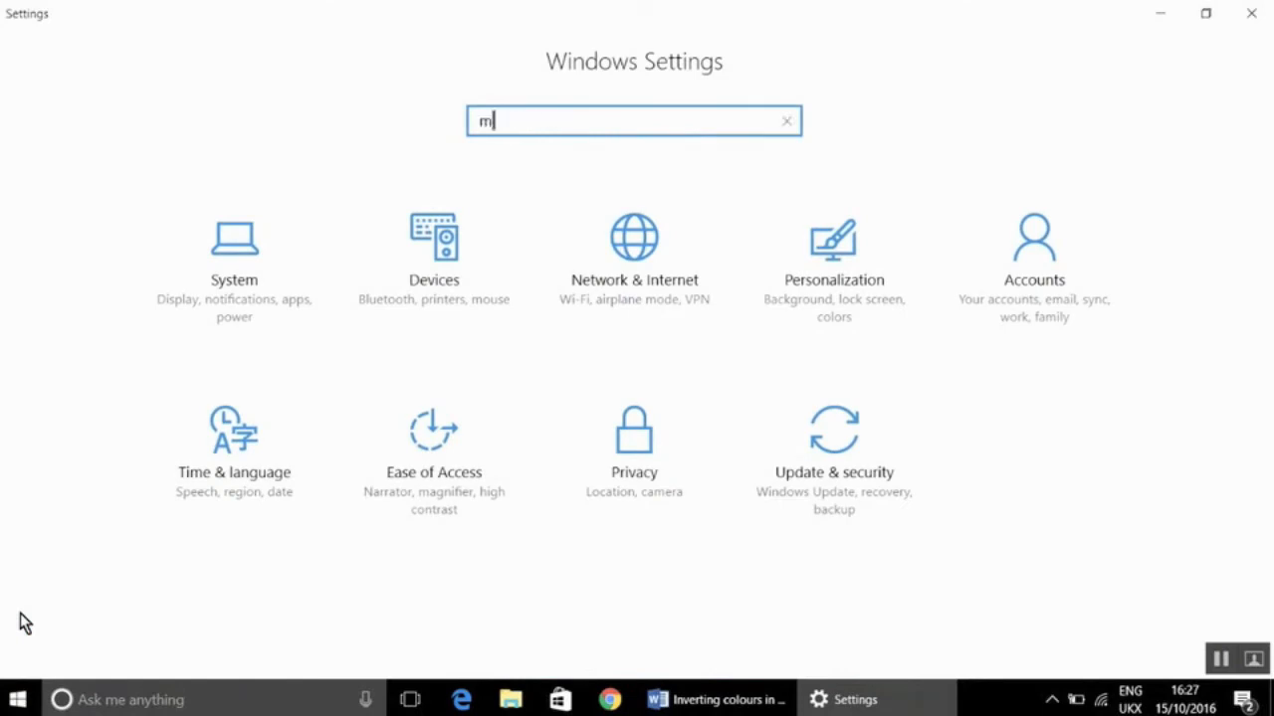
pyautogui.write('agnifier')
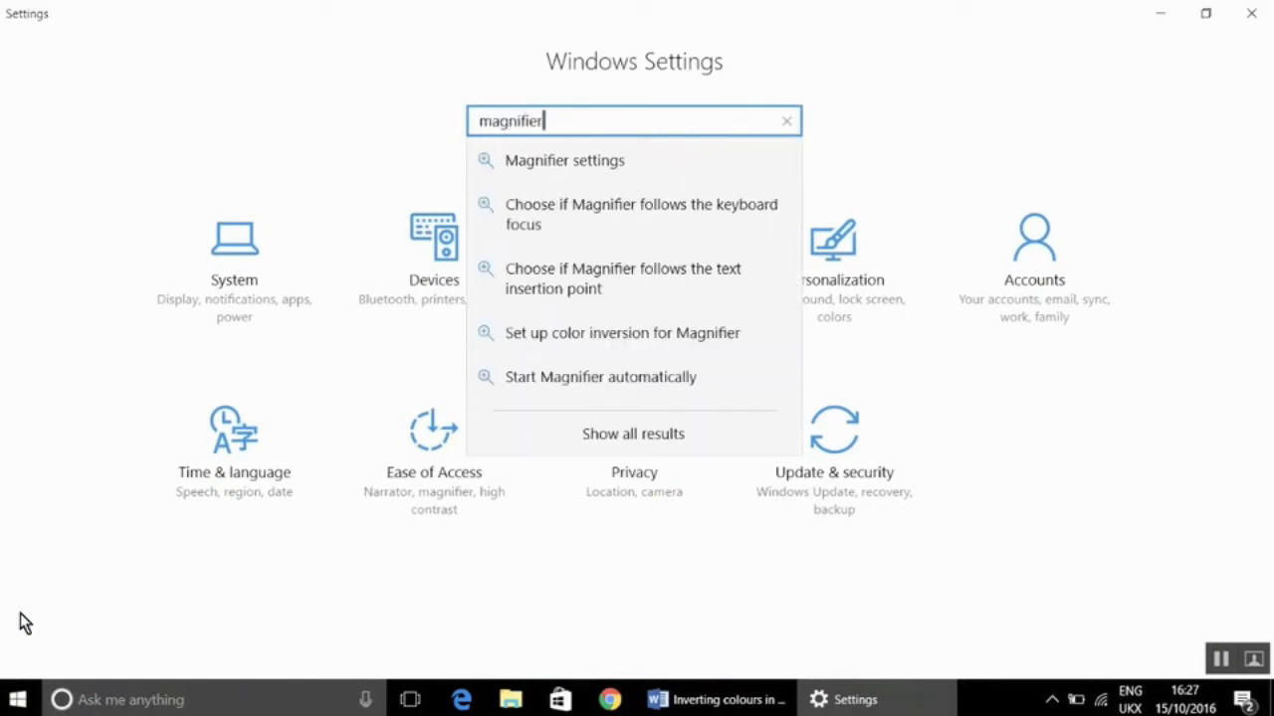
pyautogui.moveTo(513, 230)
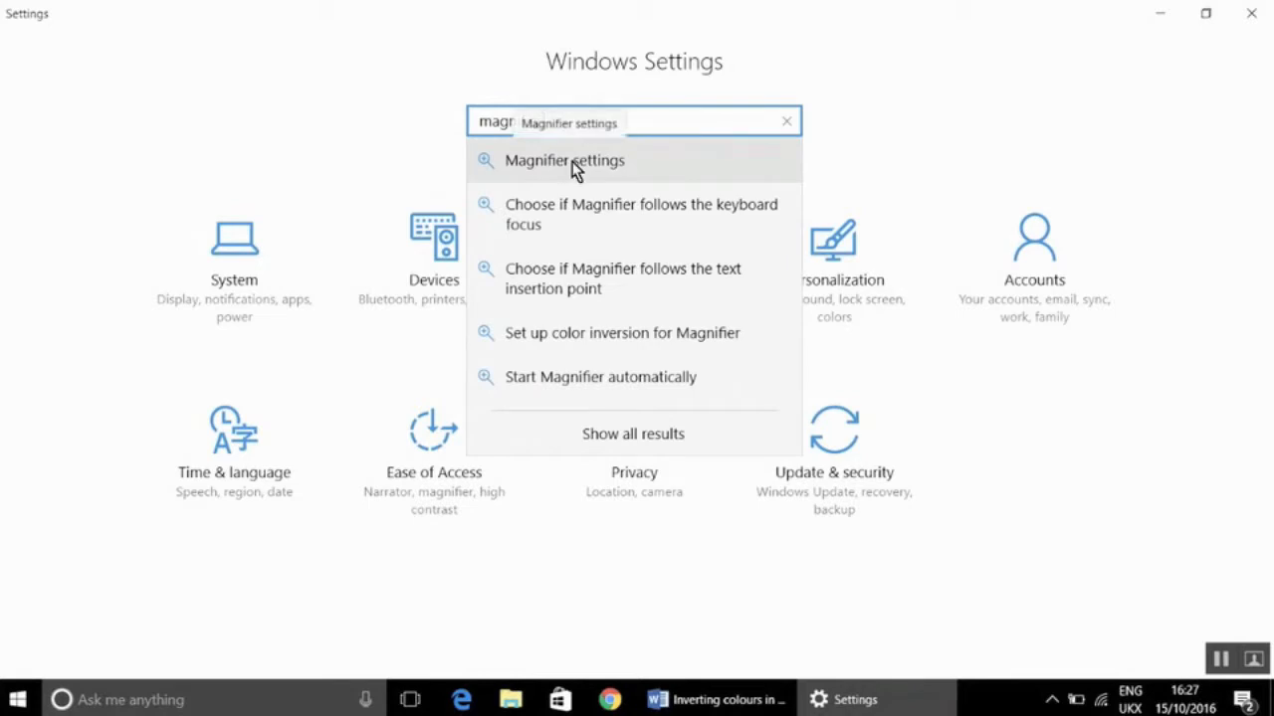
pyautogui.click(564, 159)
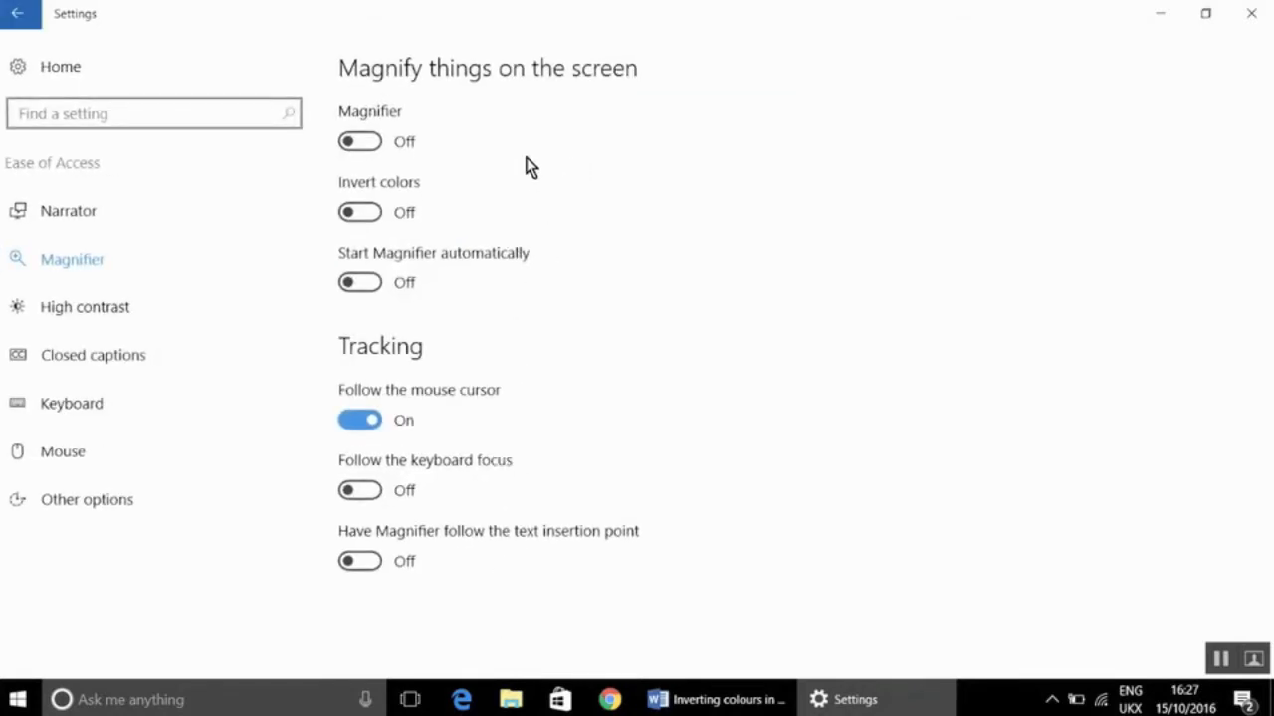
pyautogui.moveTo(471, 187)
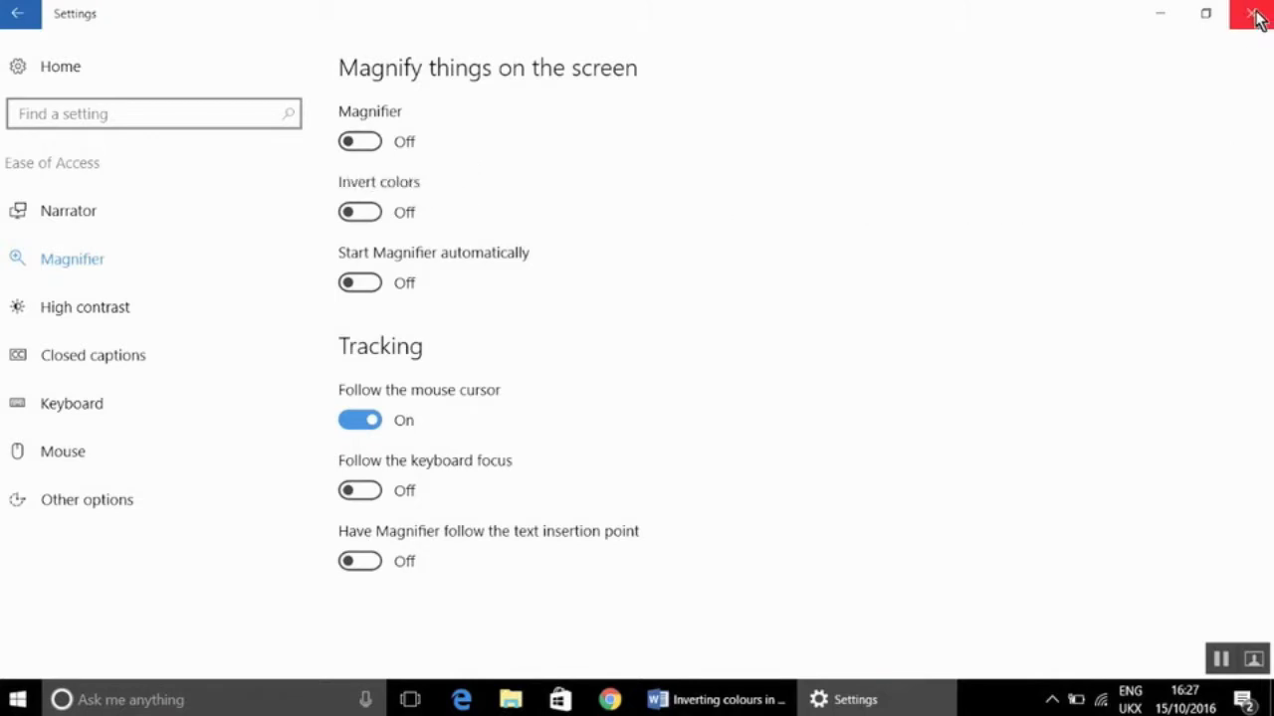
pyautogui.click(1257, 16)
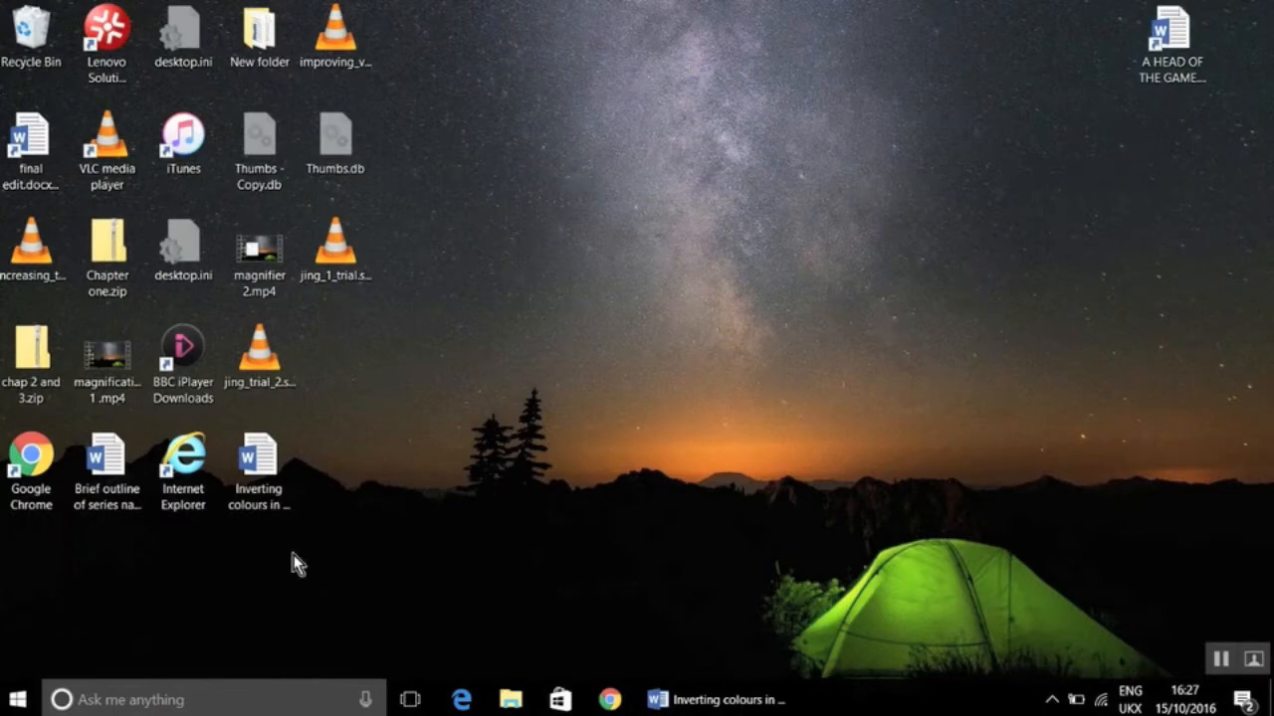
# Step: Reopen Windows Settings from the start menu and close it without changes
pyautogui.click(14, 701)
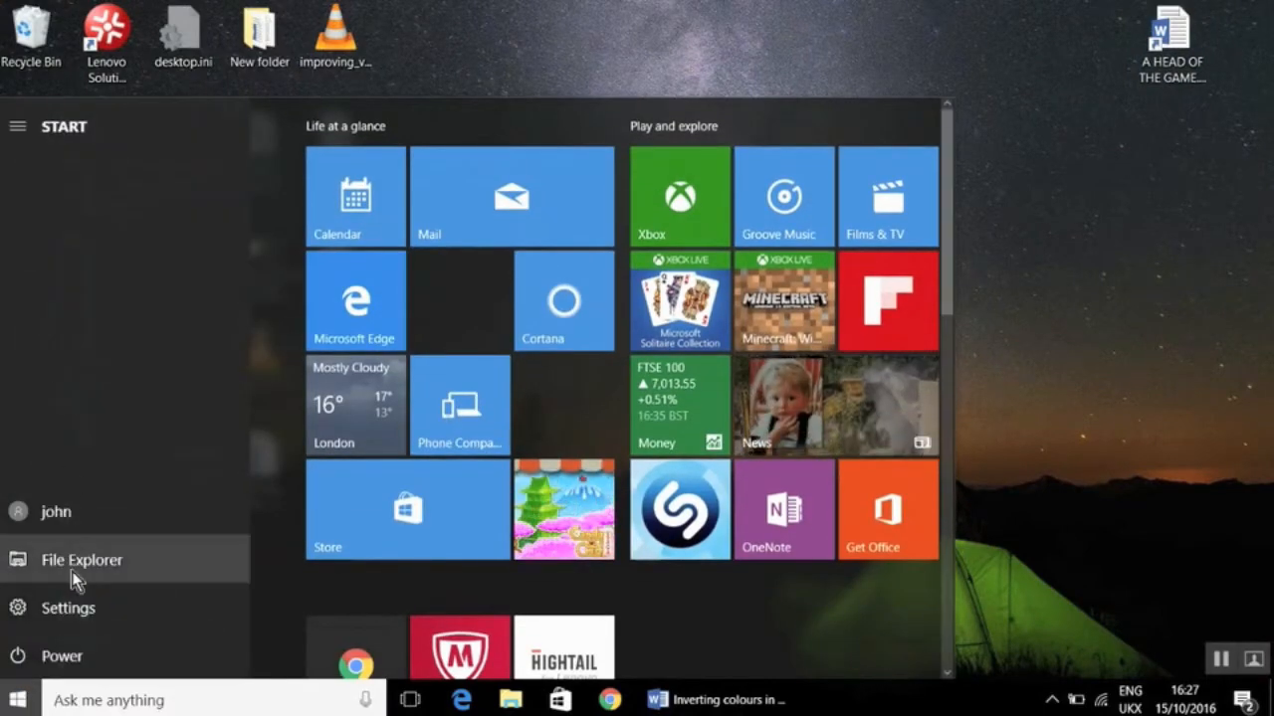
pyautogui.click(67, 609)
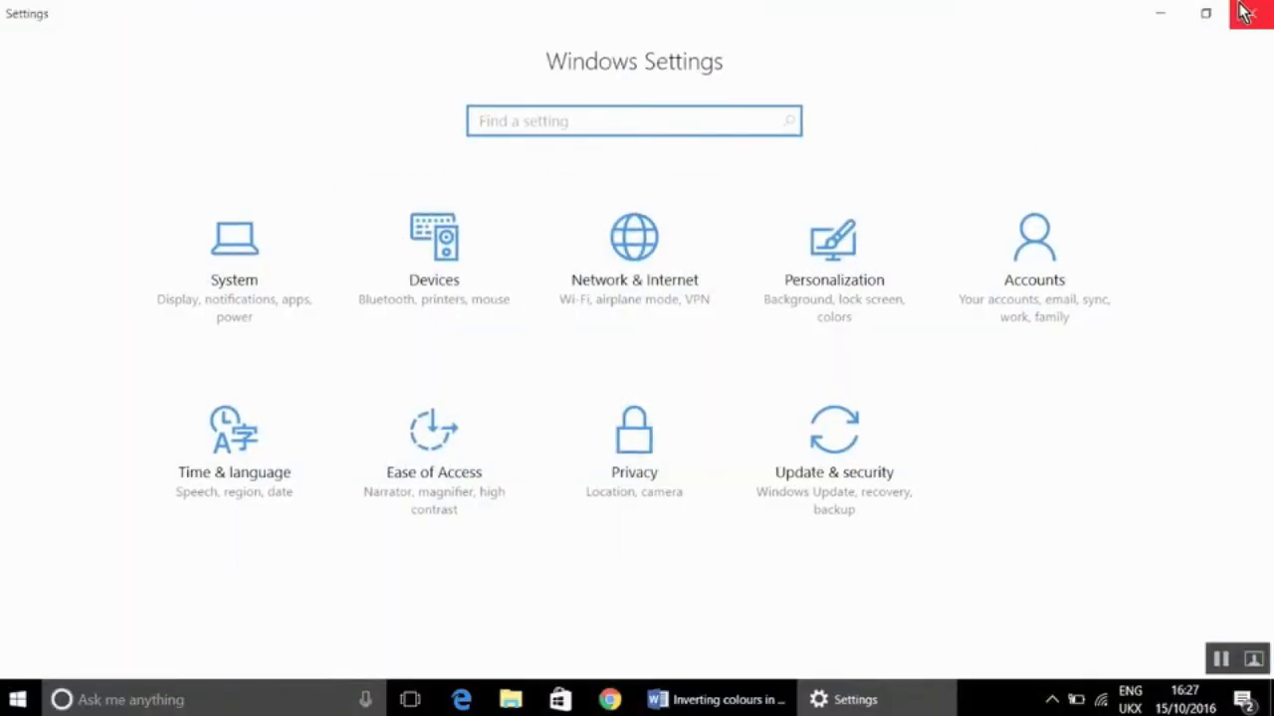
pyautogui.click(1240, 12)
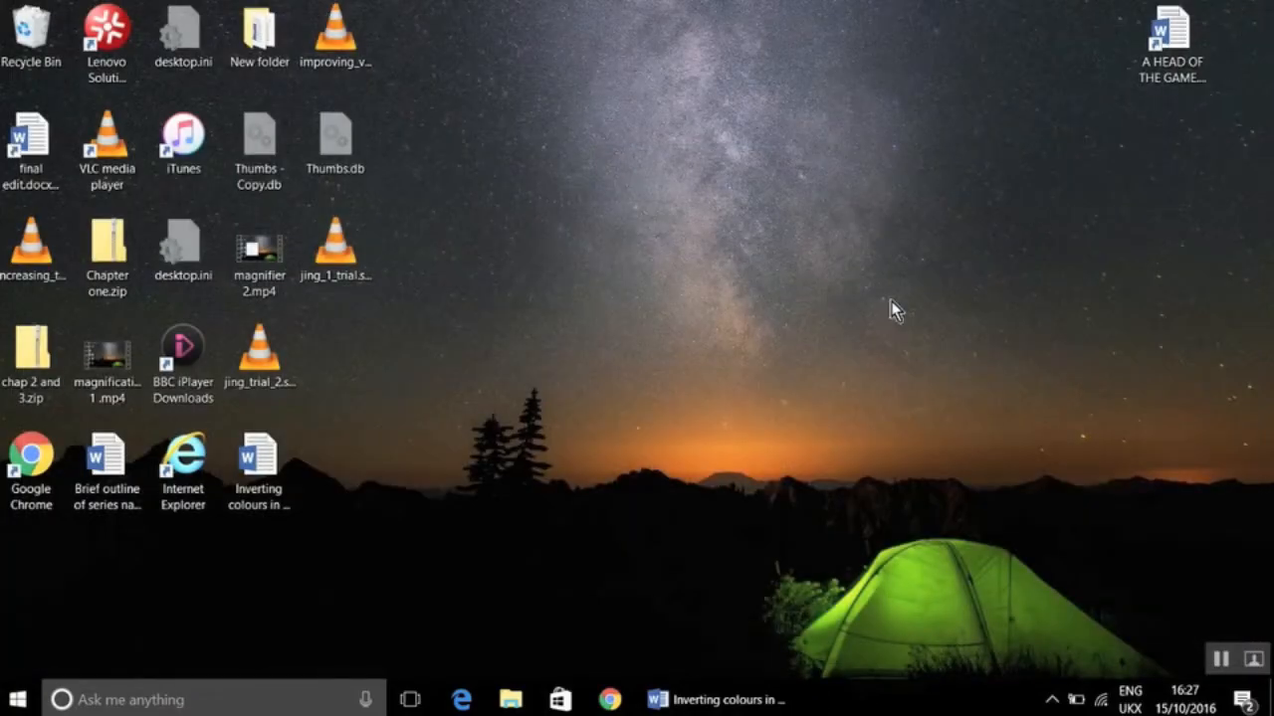
pyautogui.moveTo(169, 699)
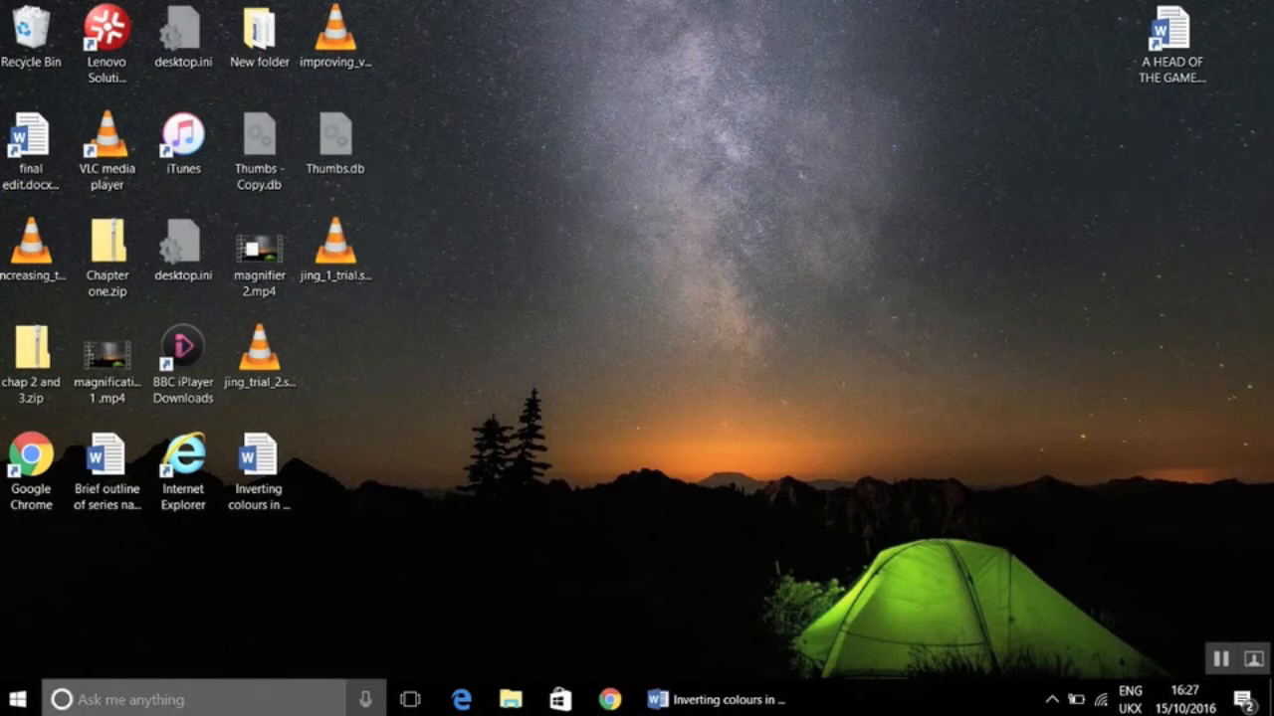
# Step: Launch the Magnifier desktop app through taskbar search for 'magni'
pyautogui.click(139, 700)
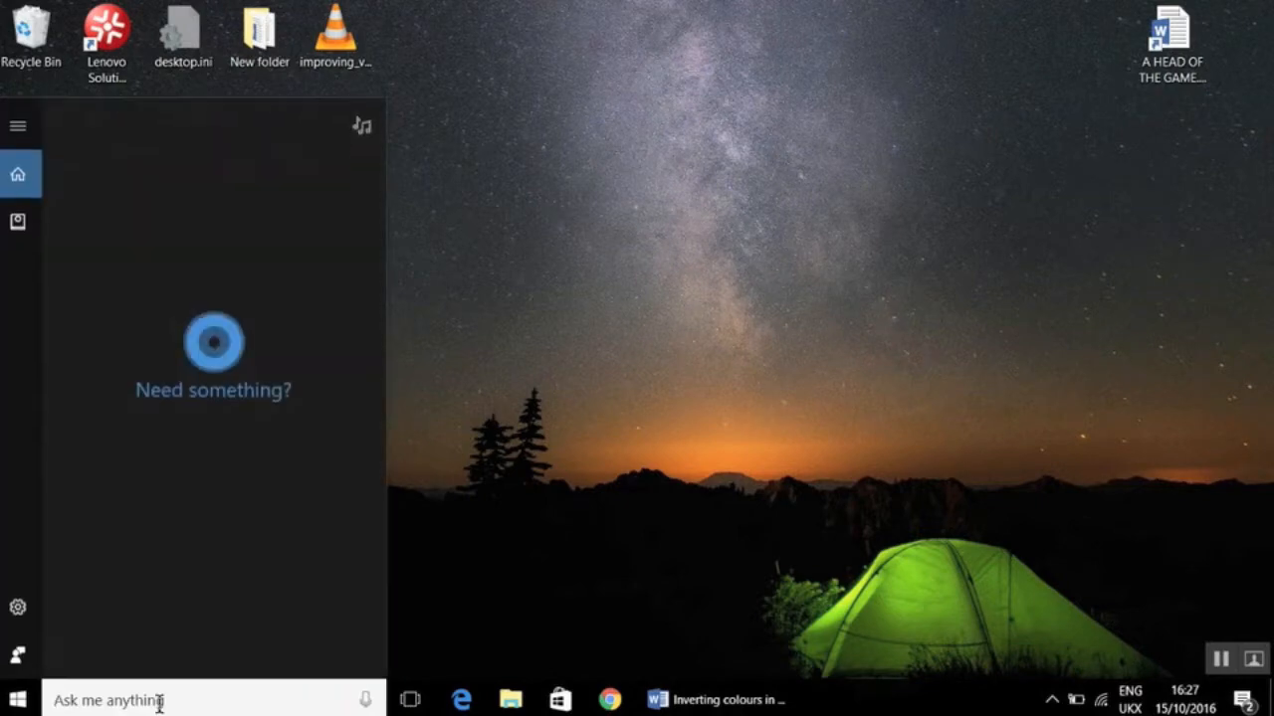
pyautogui.write('magnifier')
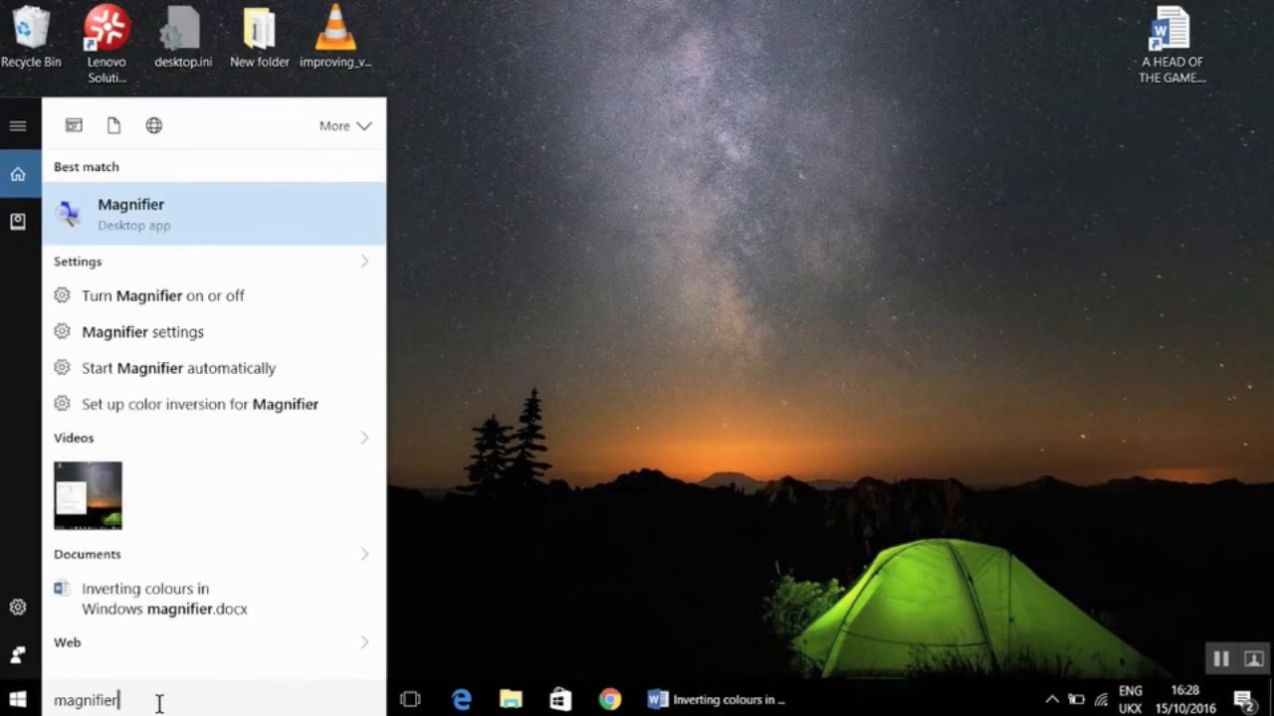
pyautogui.click(132, 213)
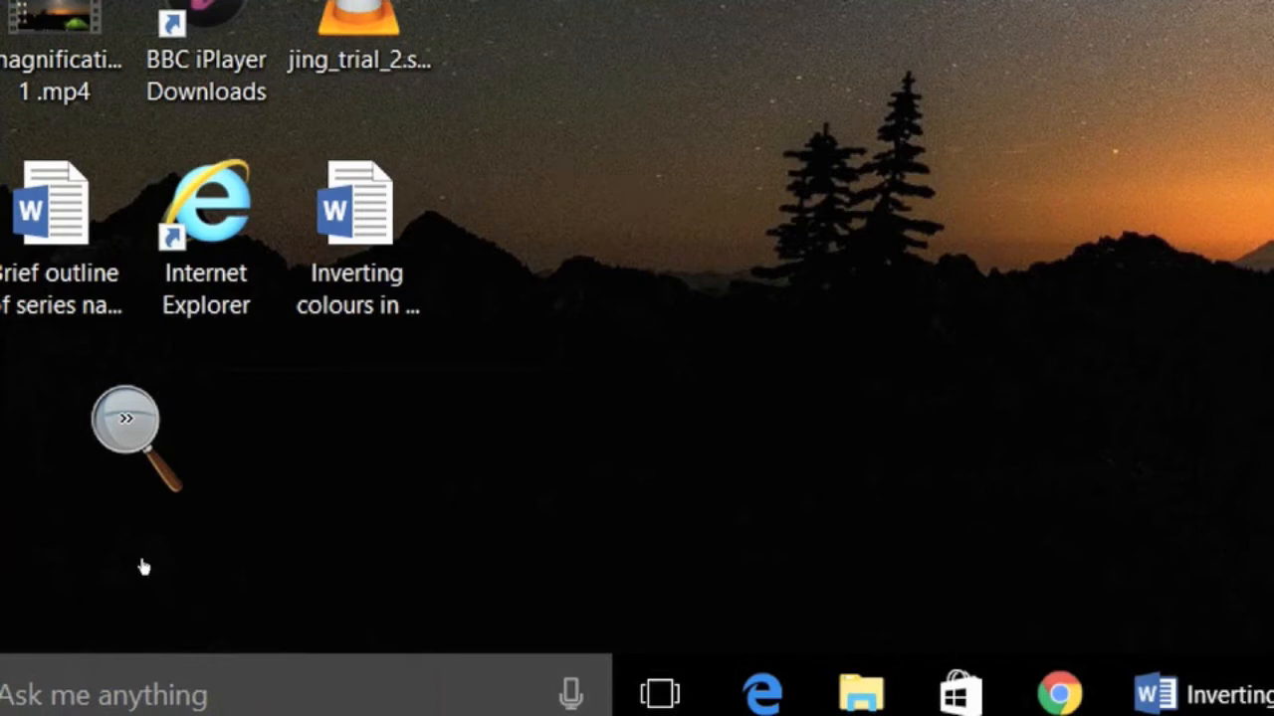
# Step: Raise magnification through 300%, 400% and 500%, then zoom back out toward 100%
pyautogui.click(117, 420)
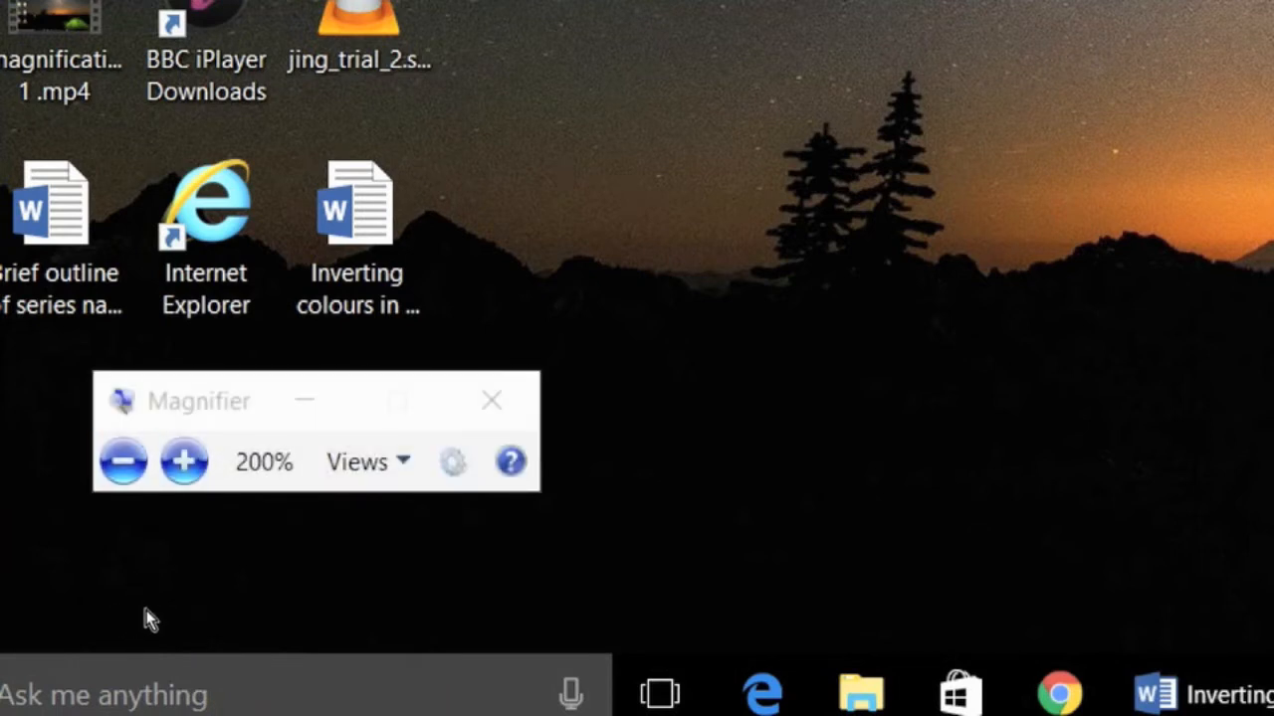
pyautogui.moveTo(310, 633)
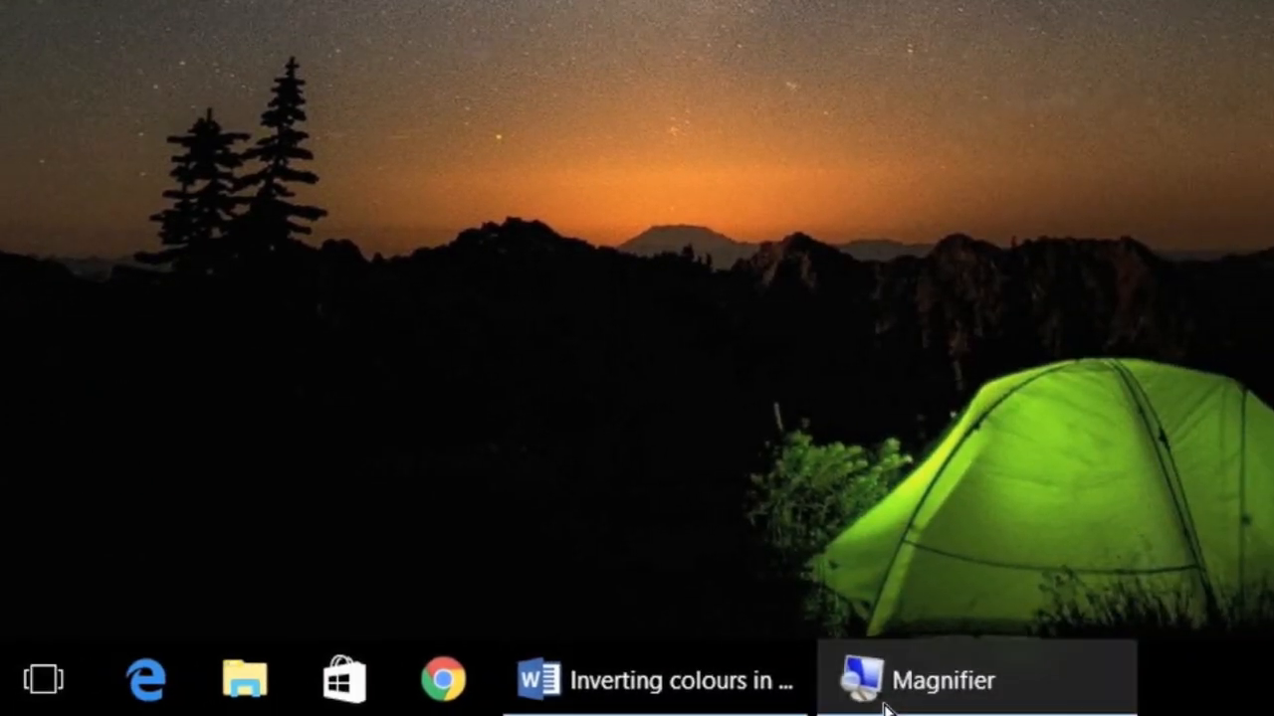
pyautogui.click(939, 680)
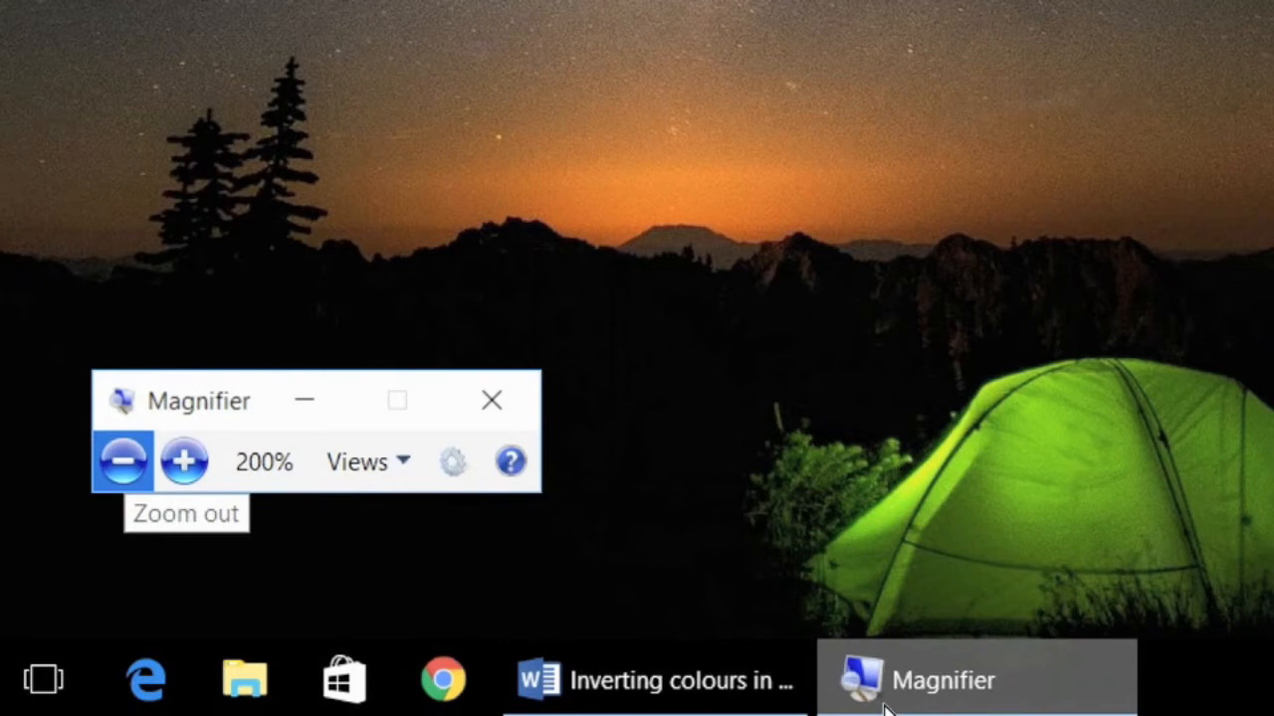
pyautogui.moveTo(530, 638)
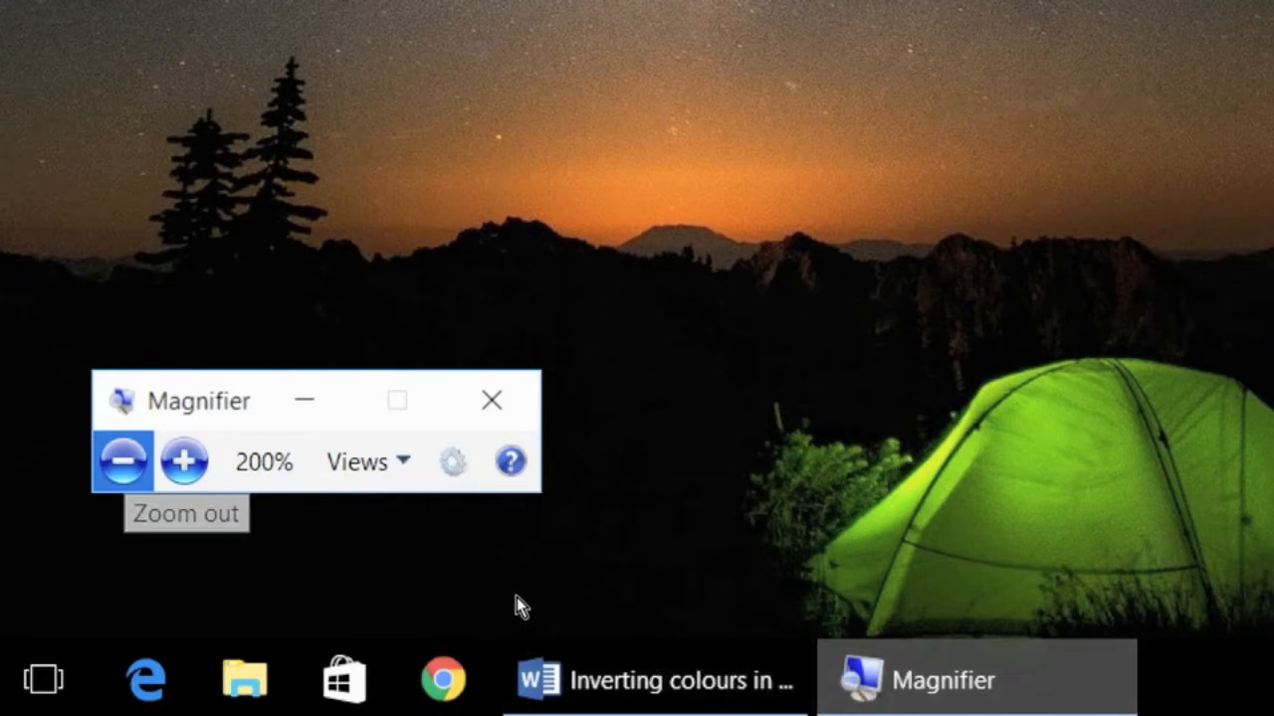
pyautogui.moveTo(541, 613)
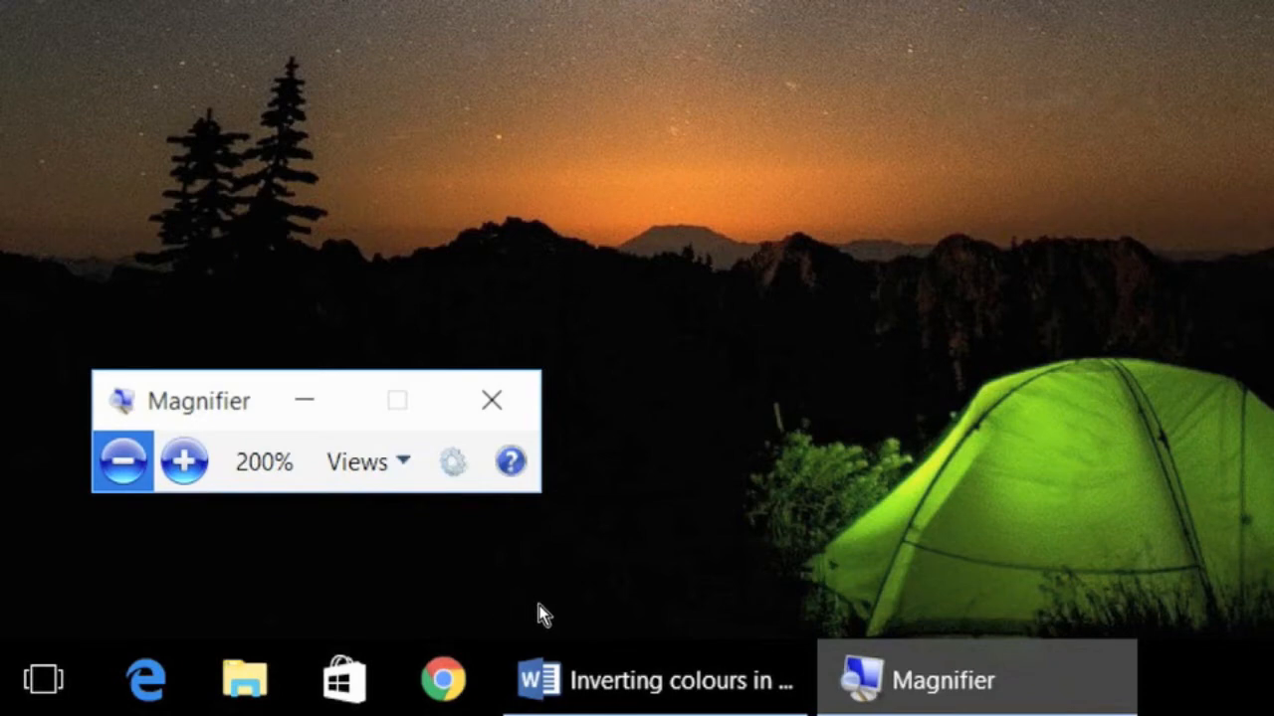
pyautogui.moveTo(183, 462)
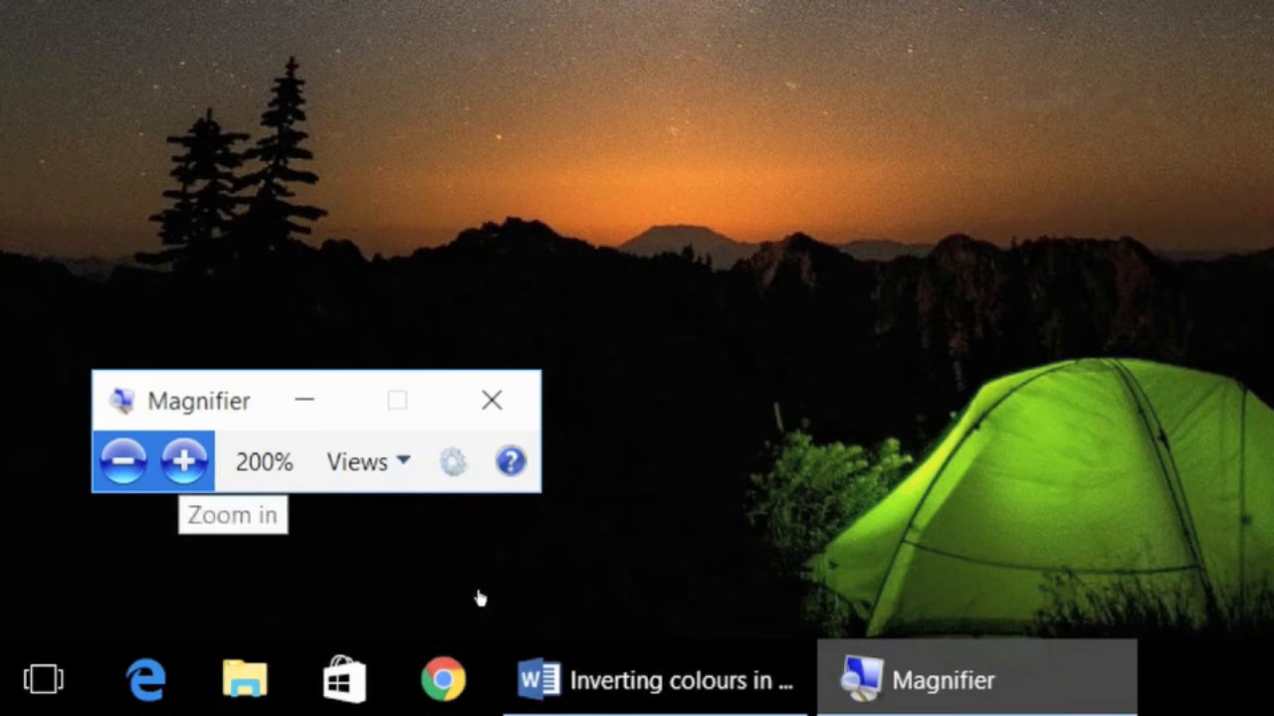
pyautogui.click(183, 461)
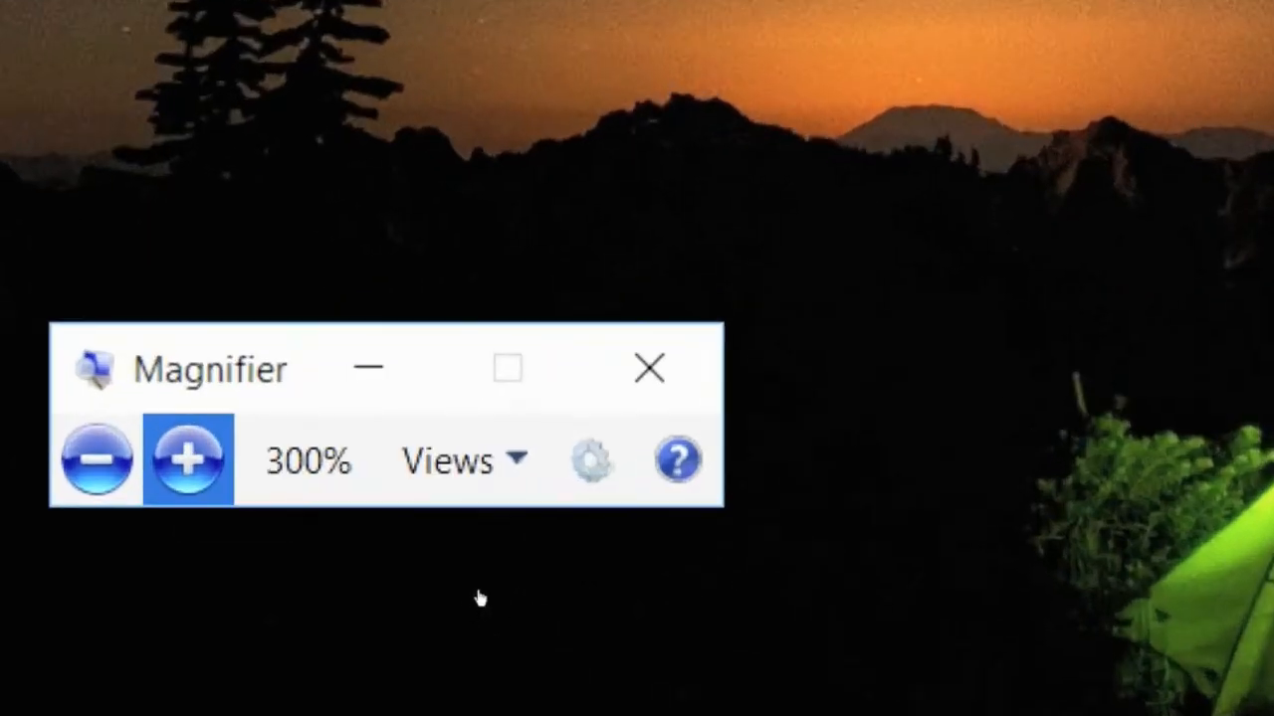
pyautogui.click(187, 462)
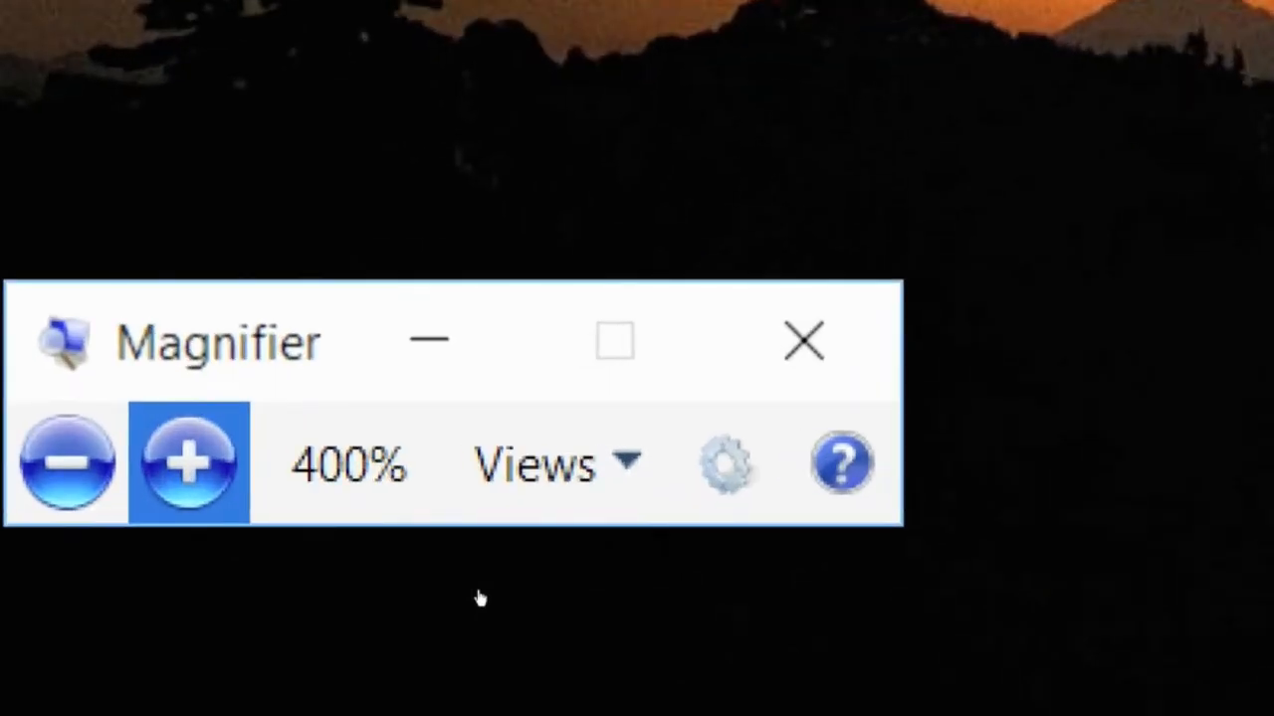
pyautogui.click(185, 465)
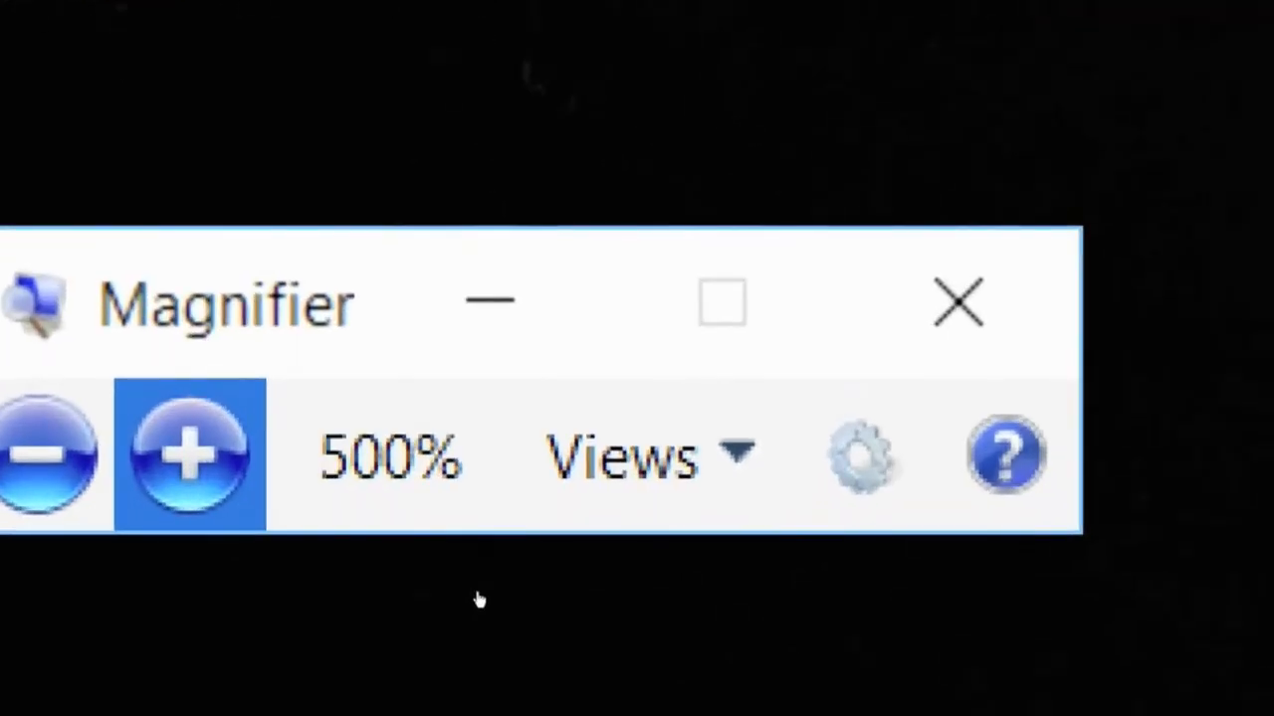
pyautogui.moveTo(39, 467)
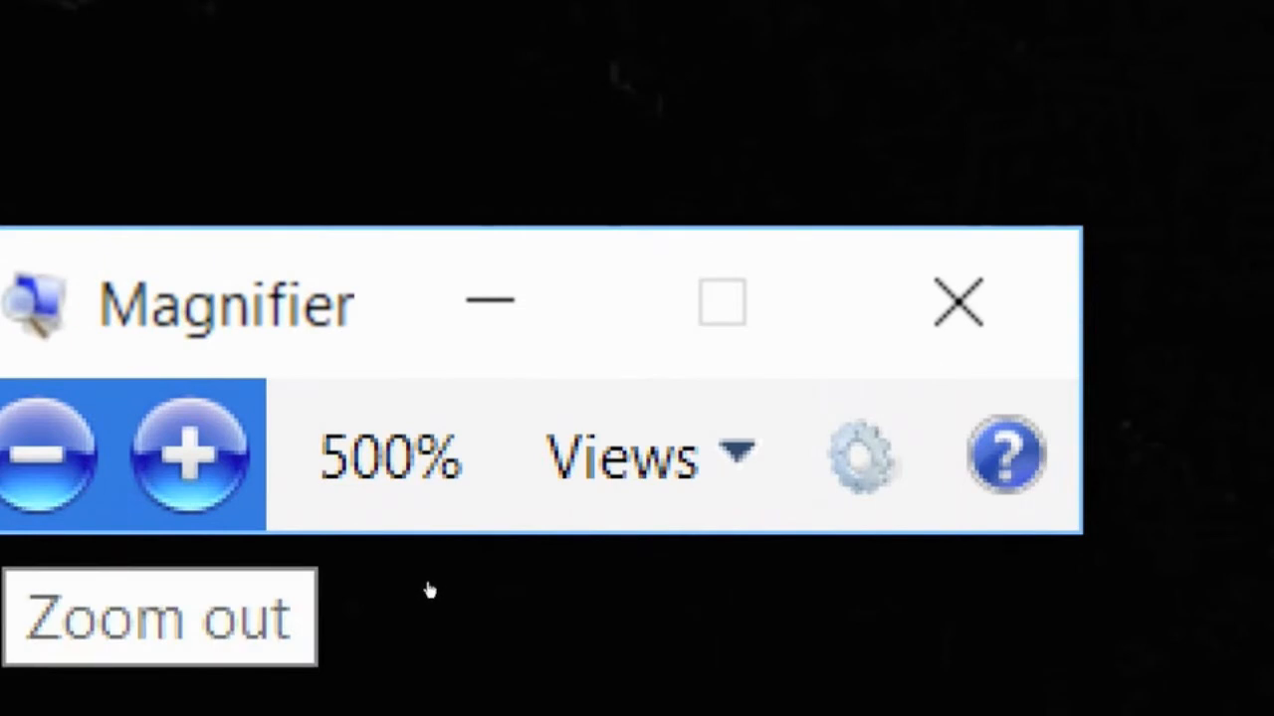
pyautogui.click(44, 456)
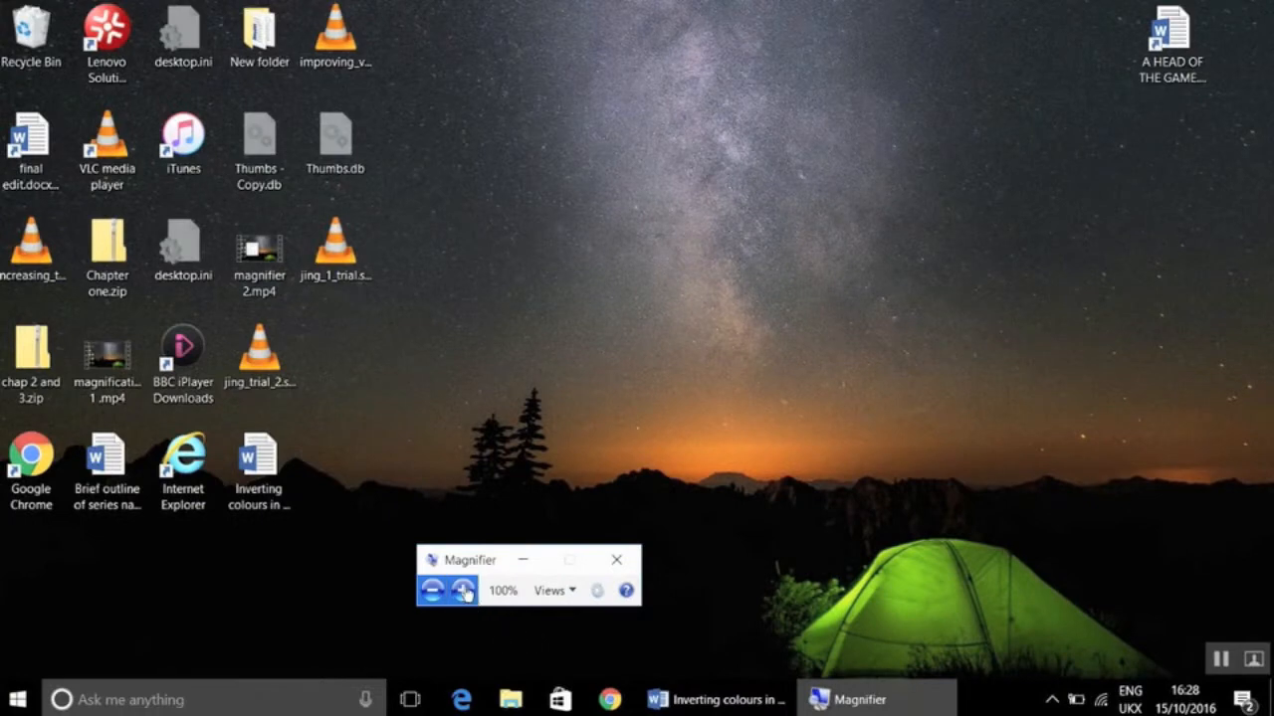
# Step: Zoom in to 200% and show the list of magnification views
pyautogui.click(465, 589)
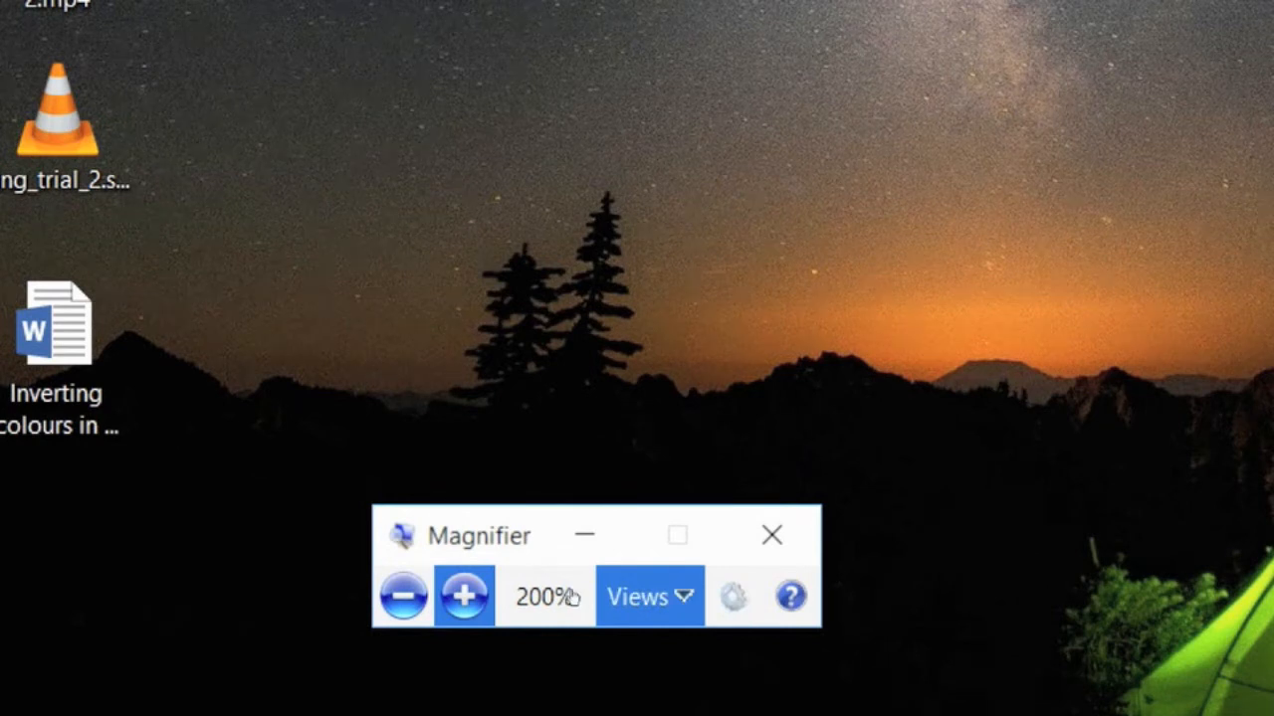
pyautogui.click(648, 597)
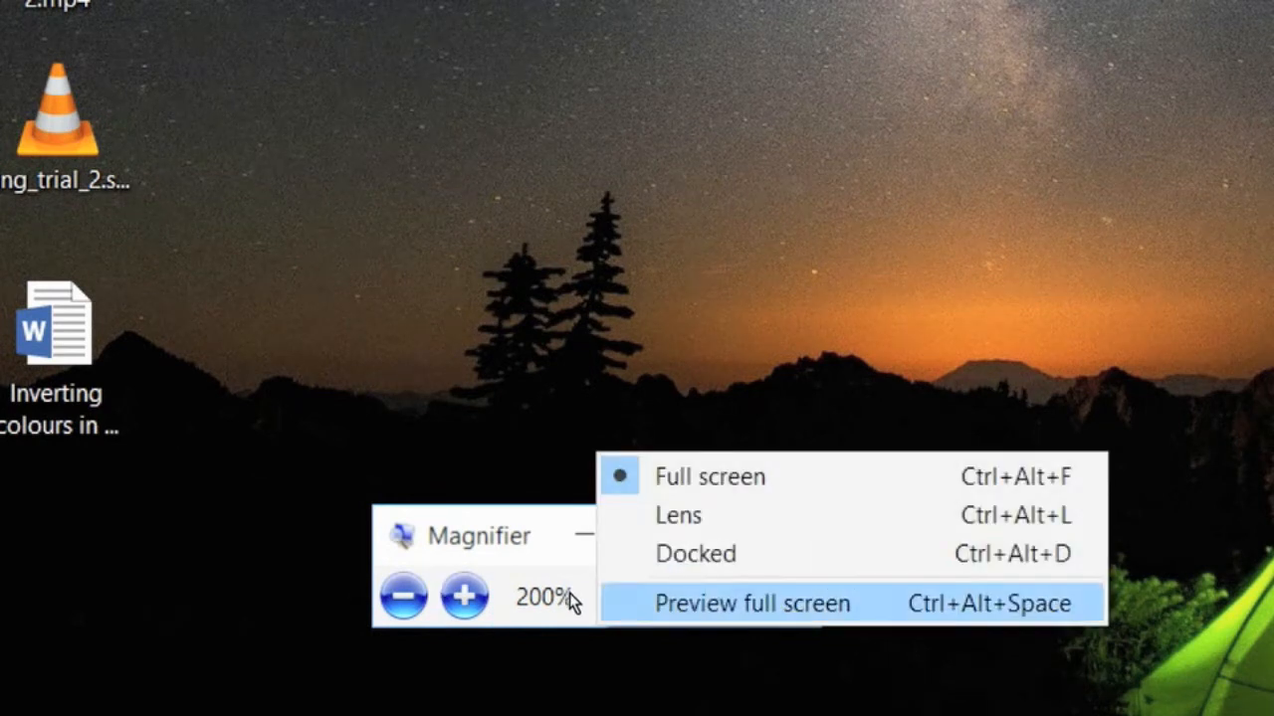
pyautogui.moveTo(559, 548)
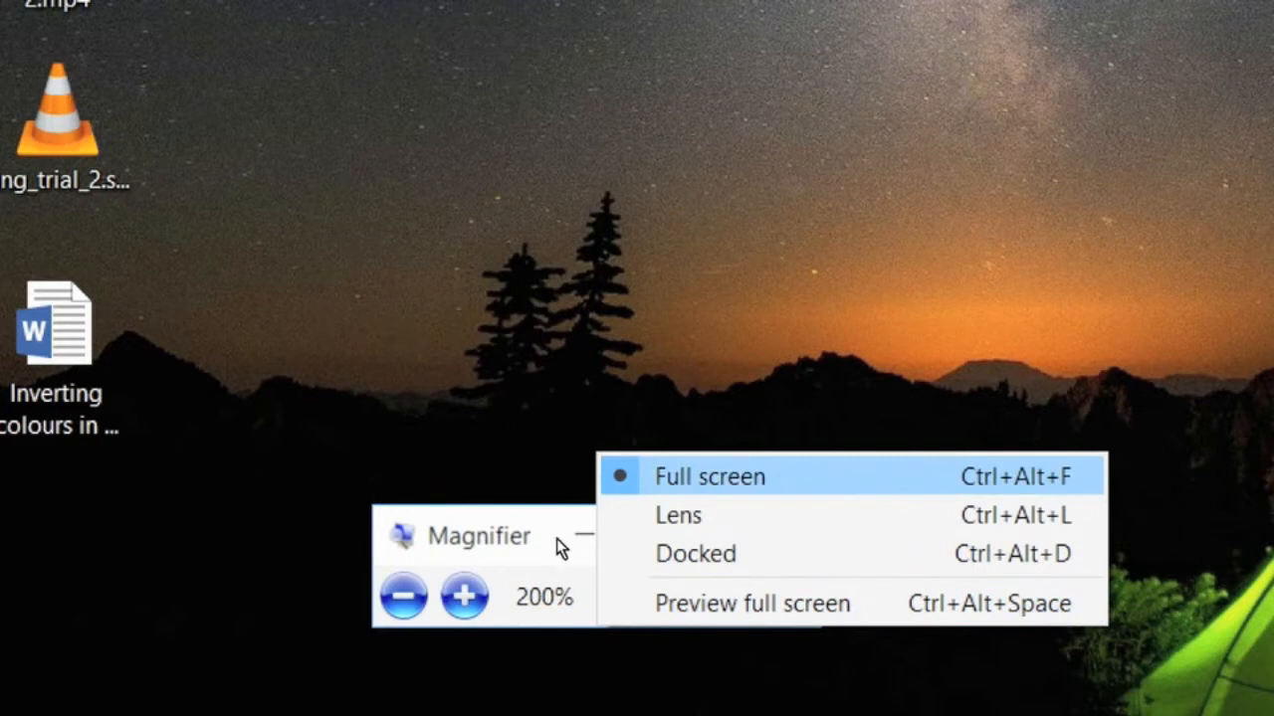
pyautogui.moveTo(637, 549)
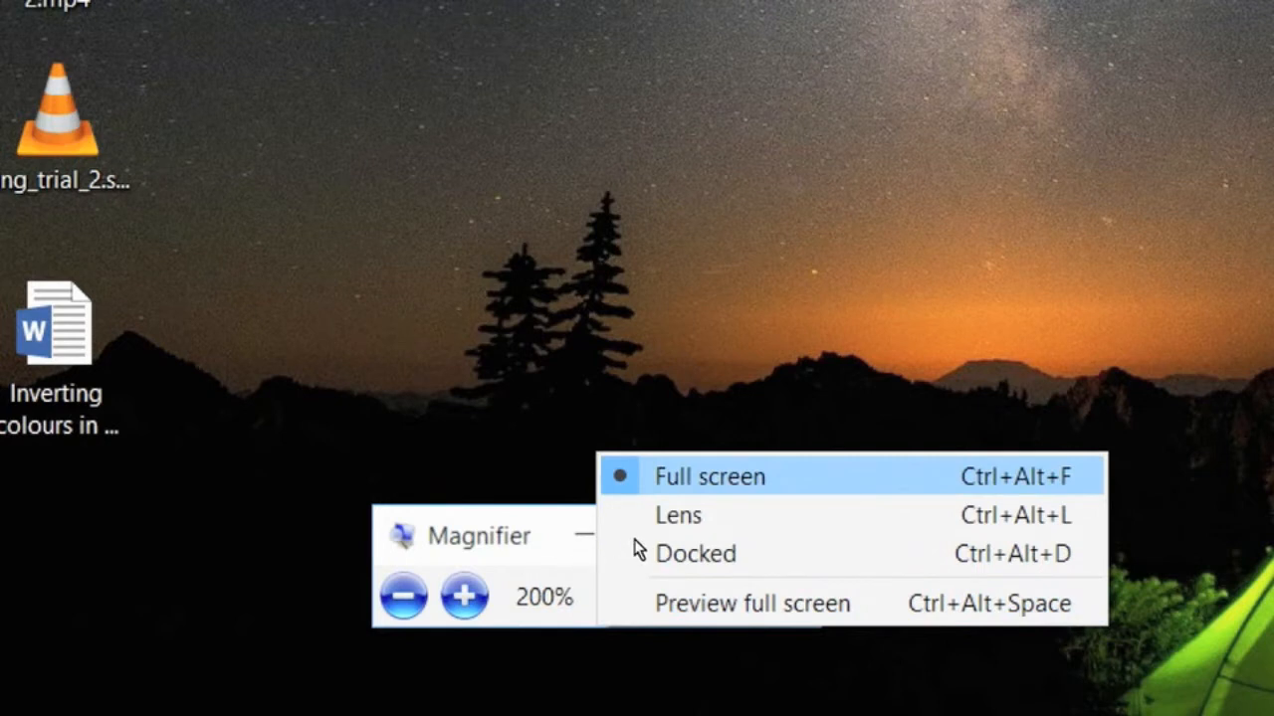
pyautogui.moveTo(677, 515)
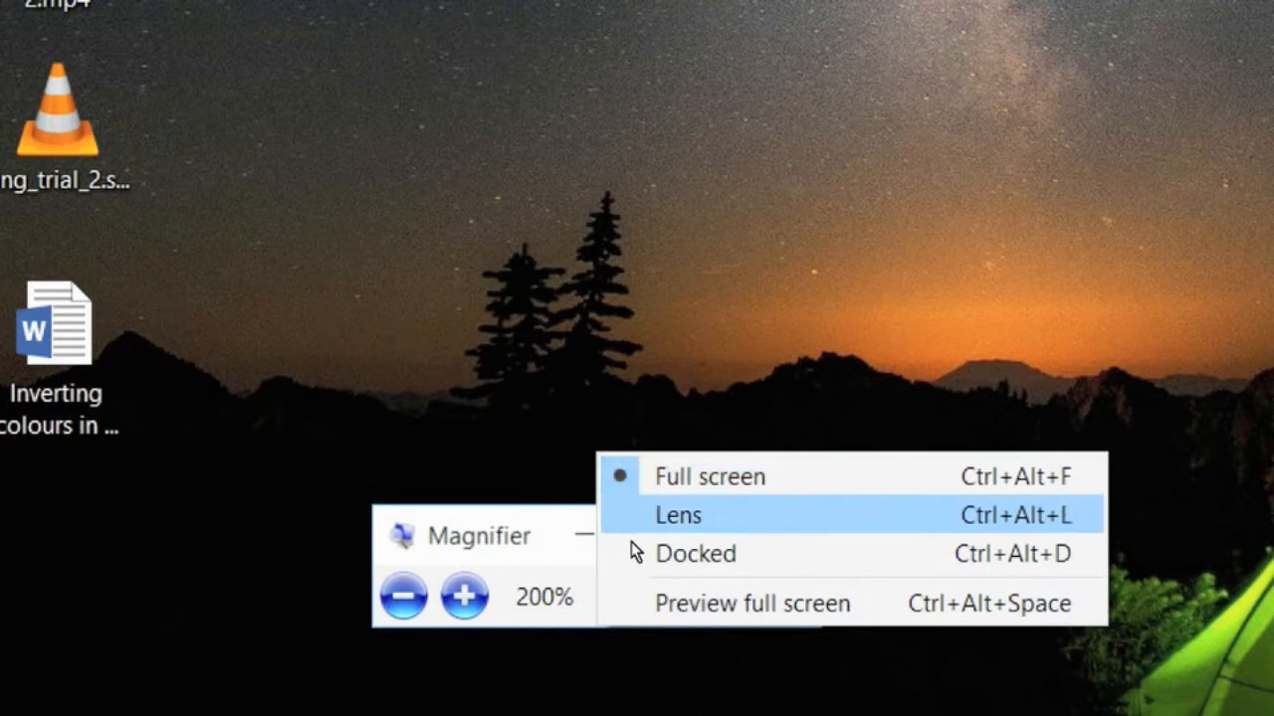
pyautogui.moveTo(629, 561)
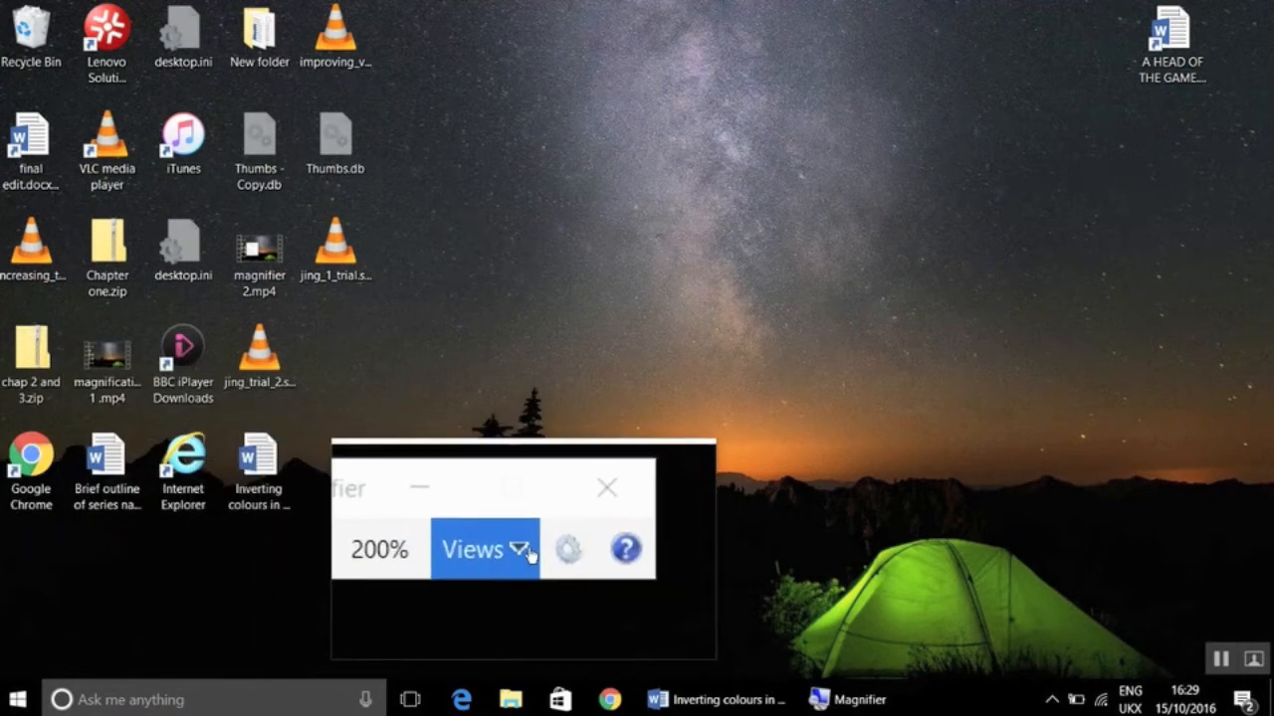
# Step: Switch from the lens view to the docked magnification view
pyautogui.click(483, 549)
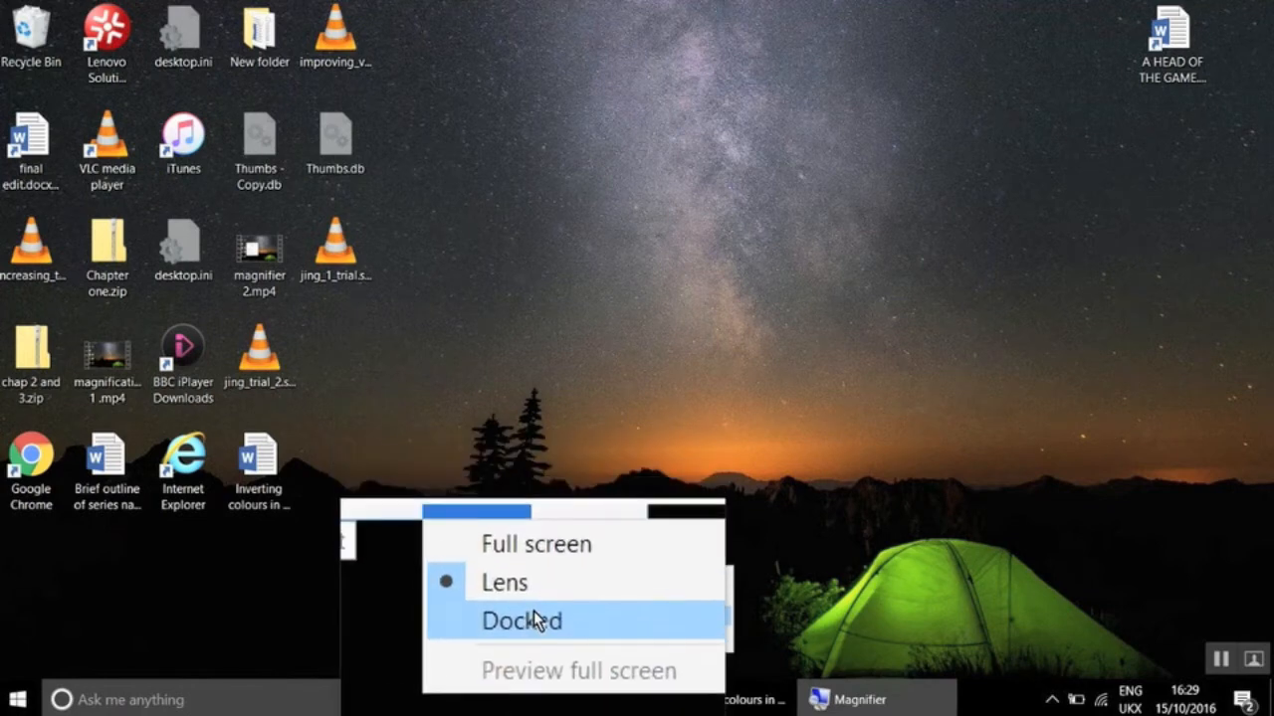
pyautogui.click(519, 621)
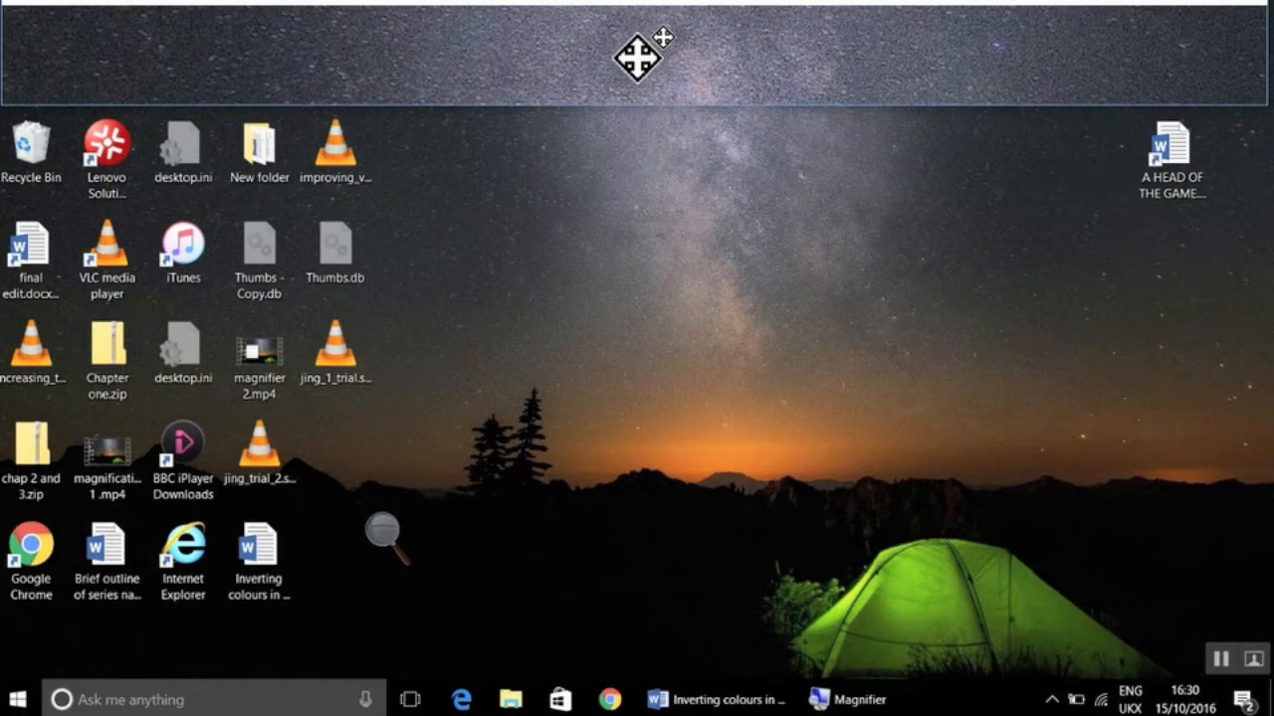
# Step: Make the docked strip taller, leave docked view and bring the Magnifier controls back
pyautogui.moveTo(637, 56); pyautogui.dragTo(653, 306)
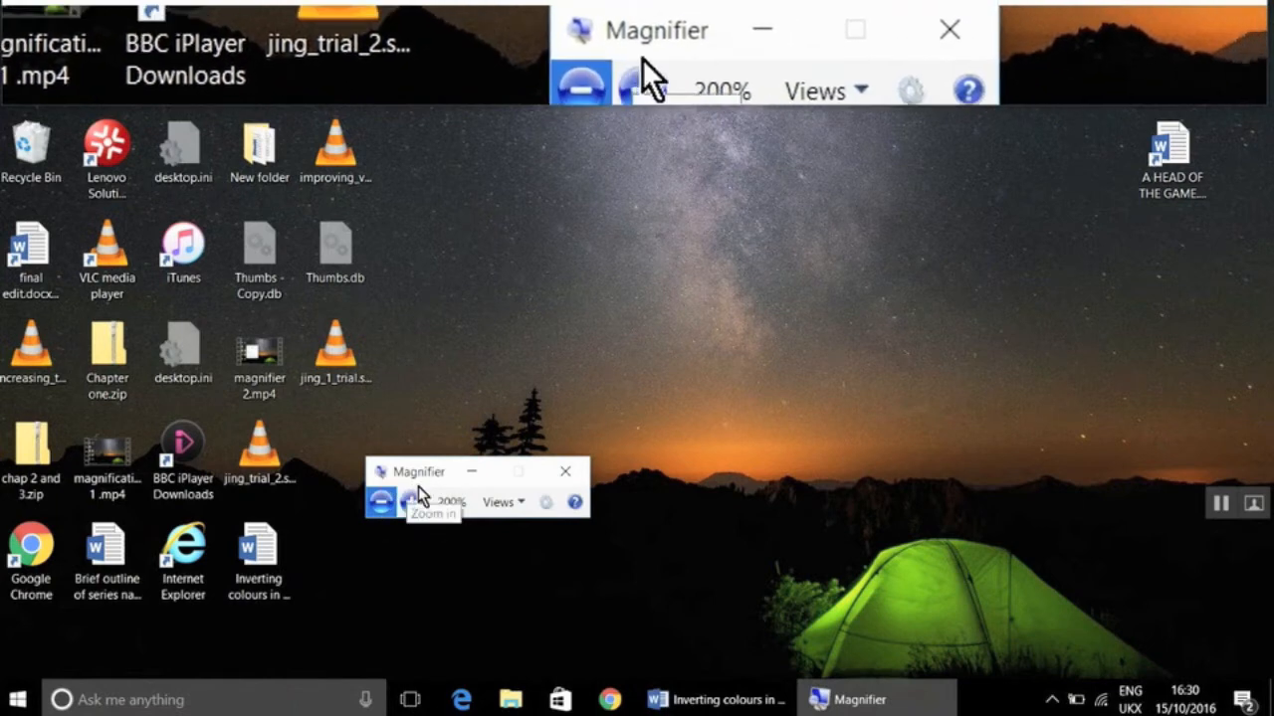
pyautogui.click(500, 502)
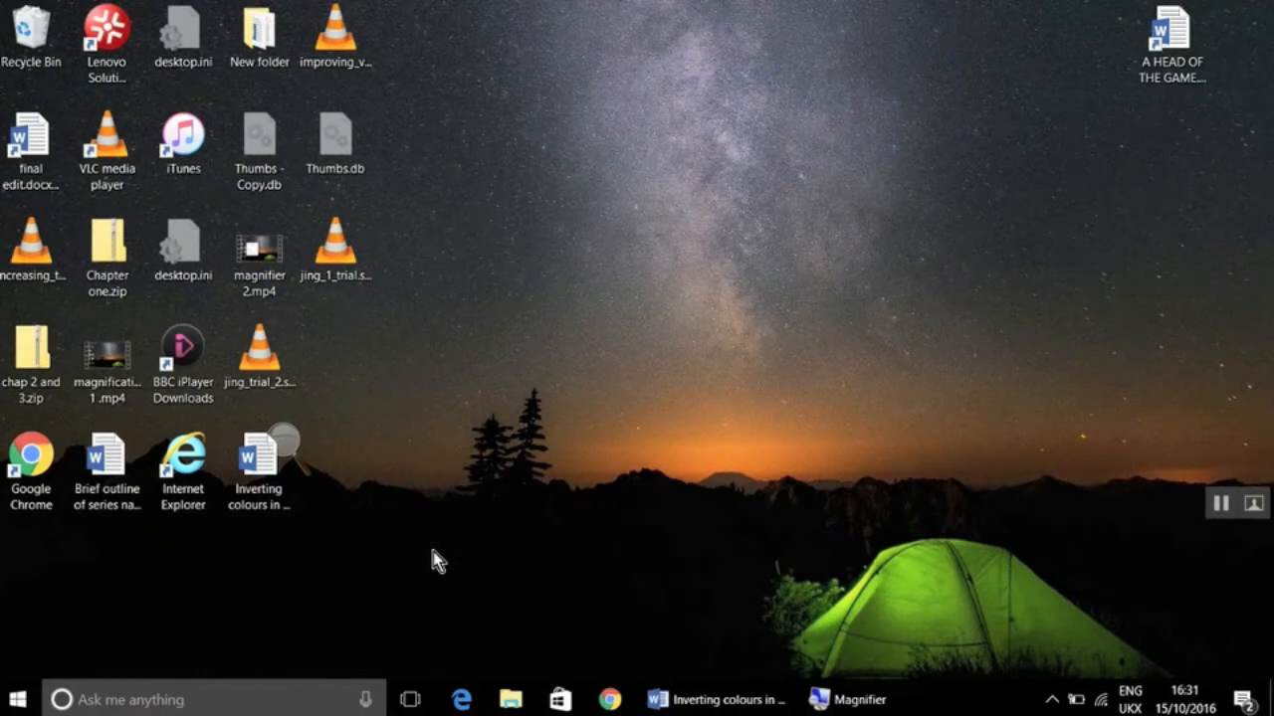
pyautogui.moveTo(444, 552)
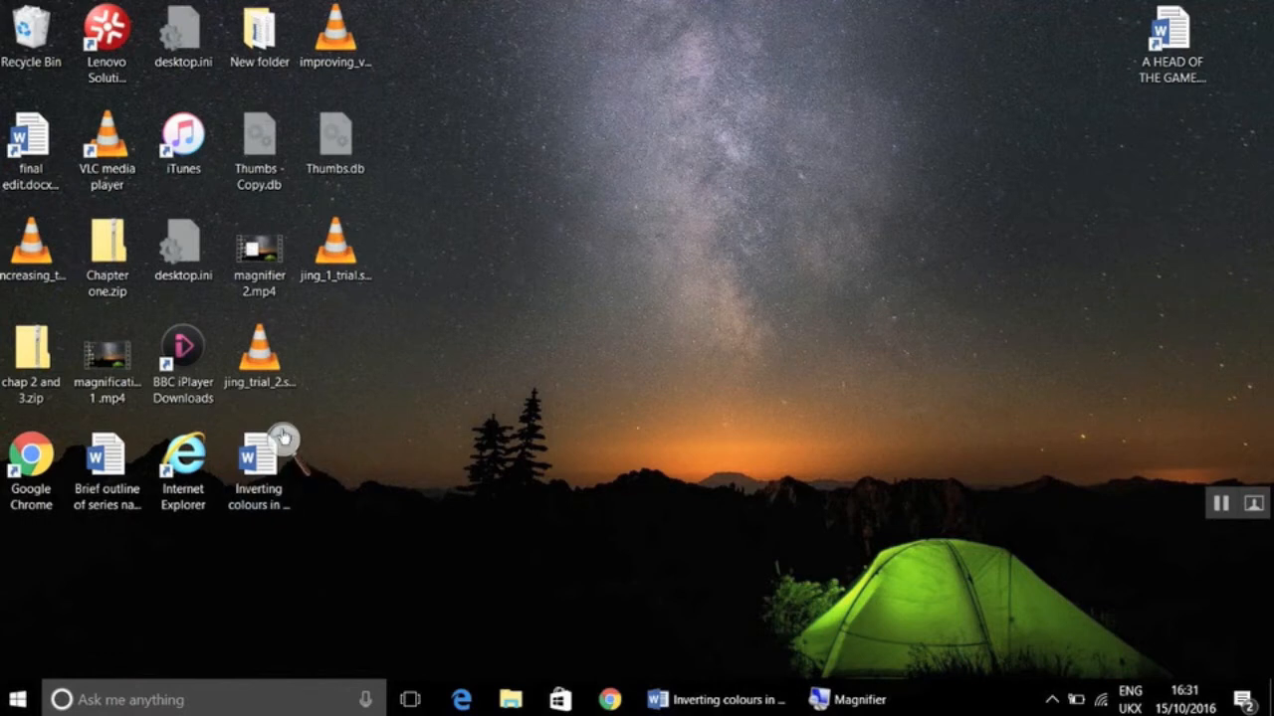
pyautogui.click(824, 699)
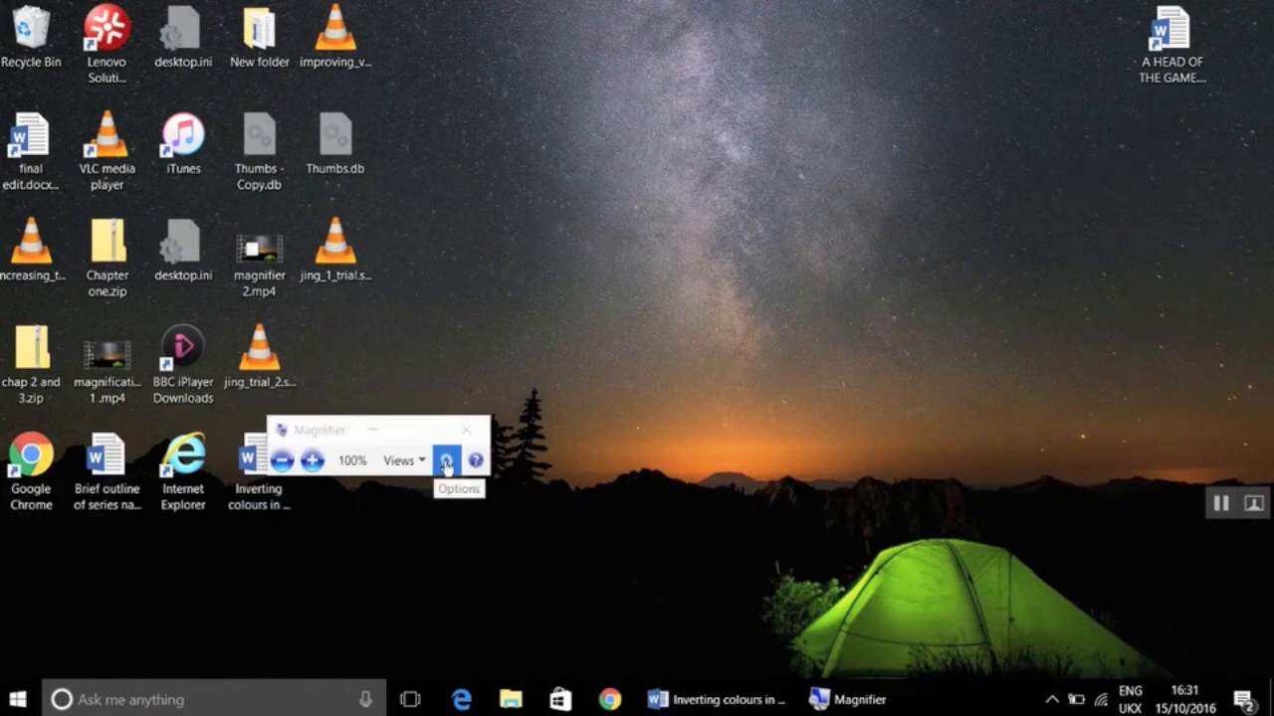
# Step: In Magnifier options, reduce the zoom increment from 100% to 50%
pyautogui.click(446, 461)
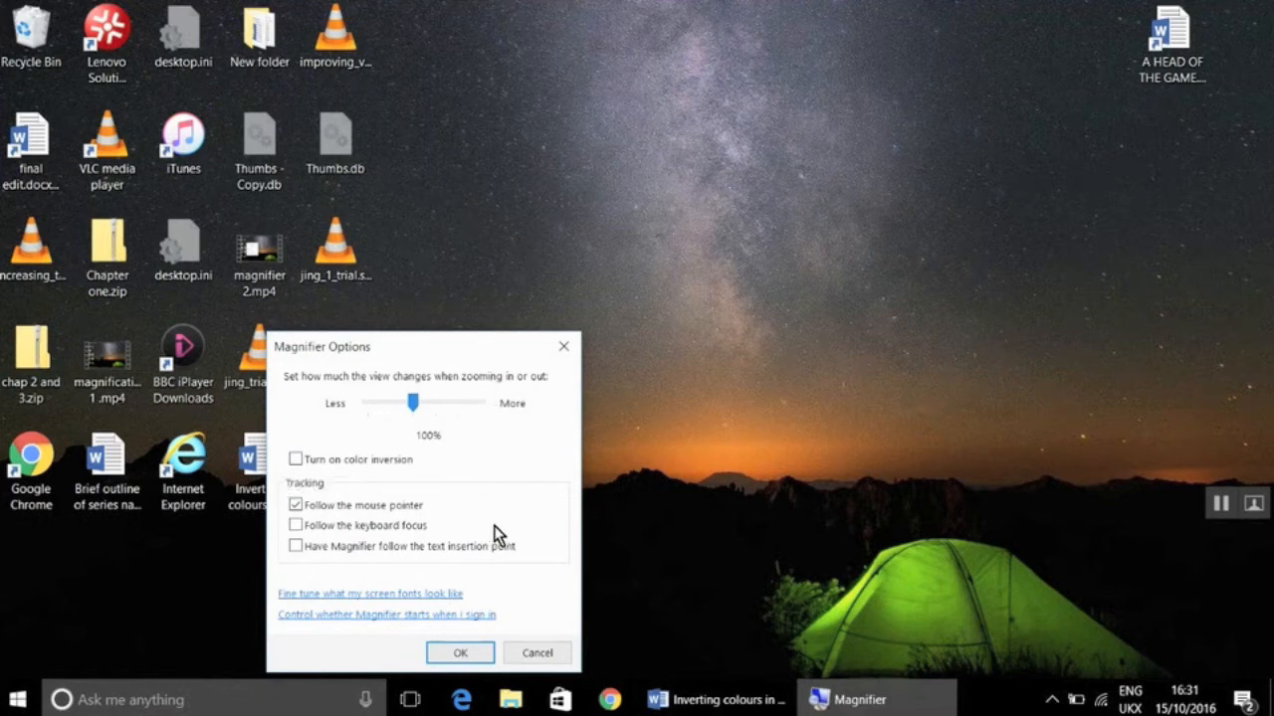
pyautogui.moveTo(505, 525)
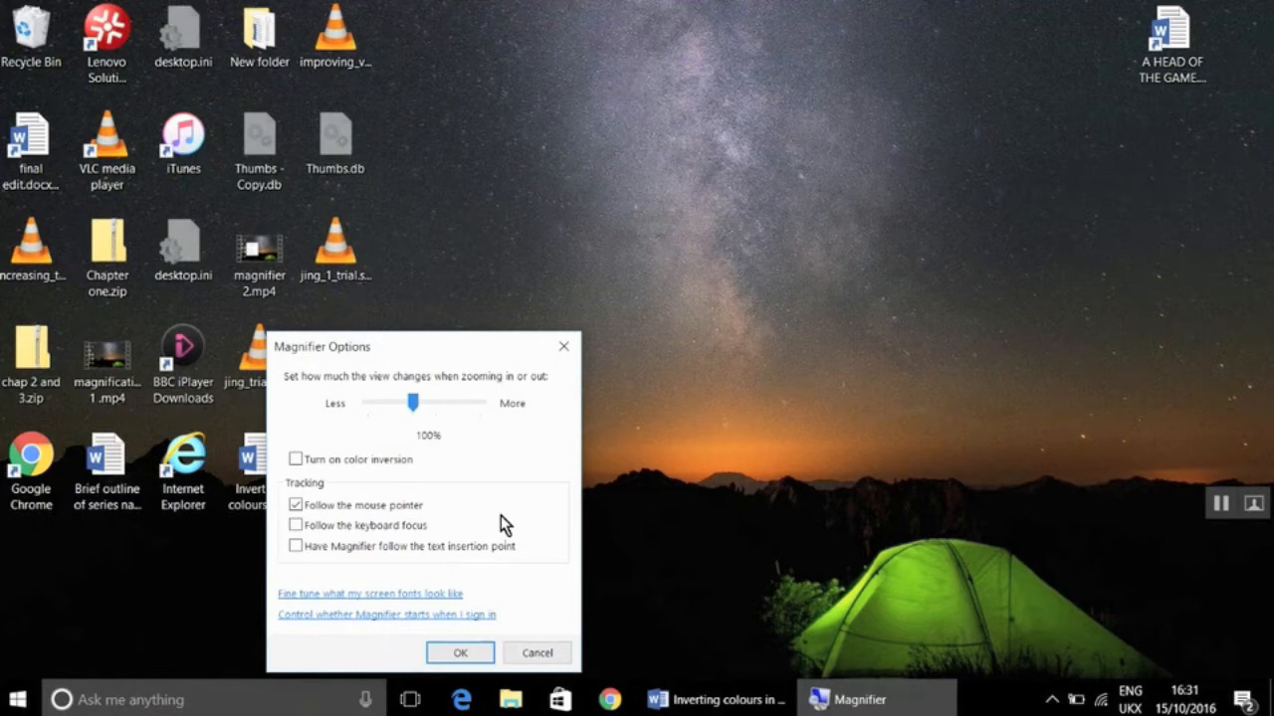
pyautogui.moveTo(408, 402)
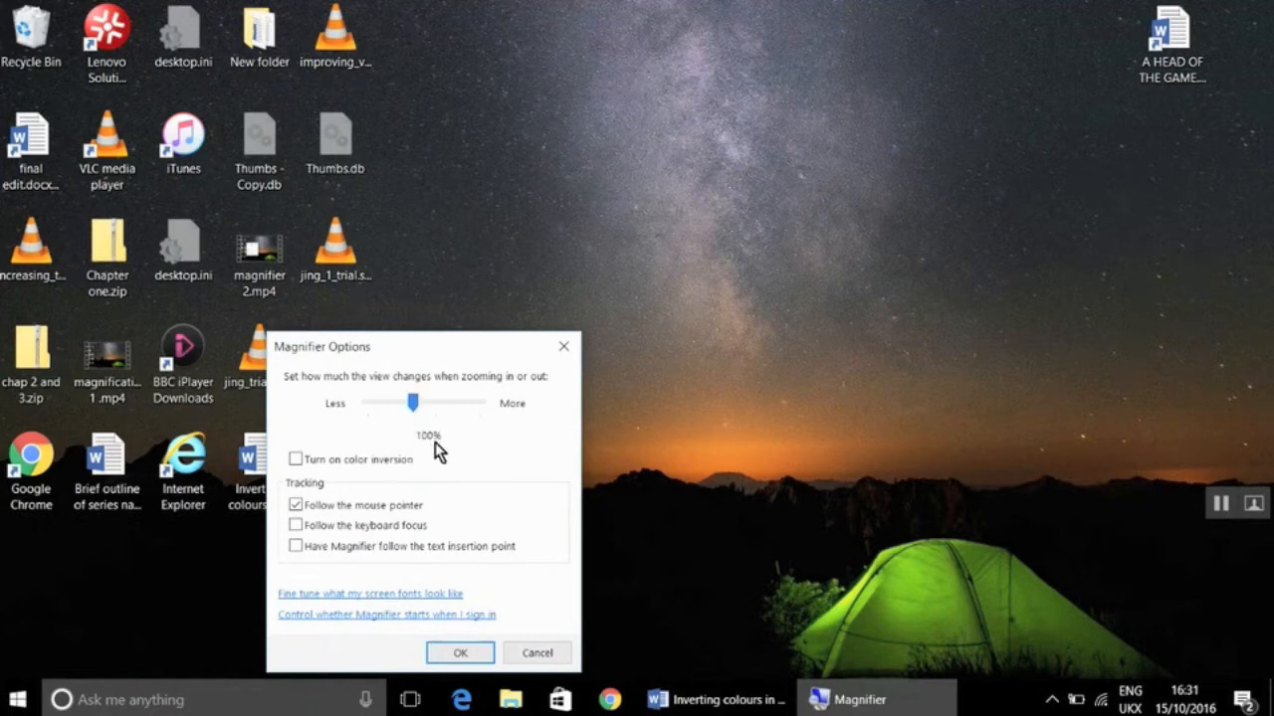
pyautogui.moveTo(398, 450)
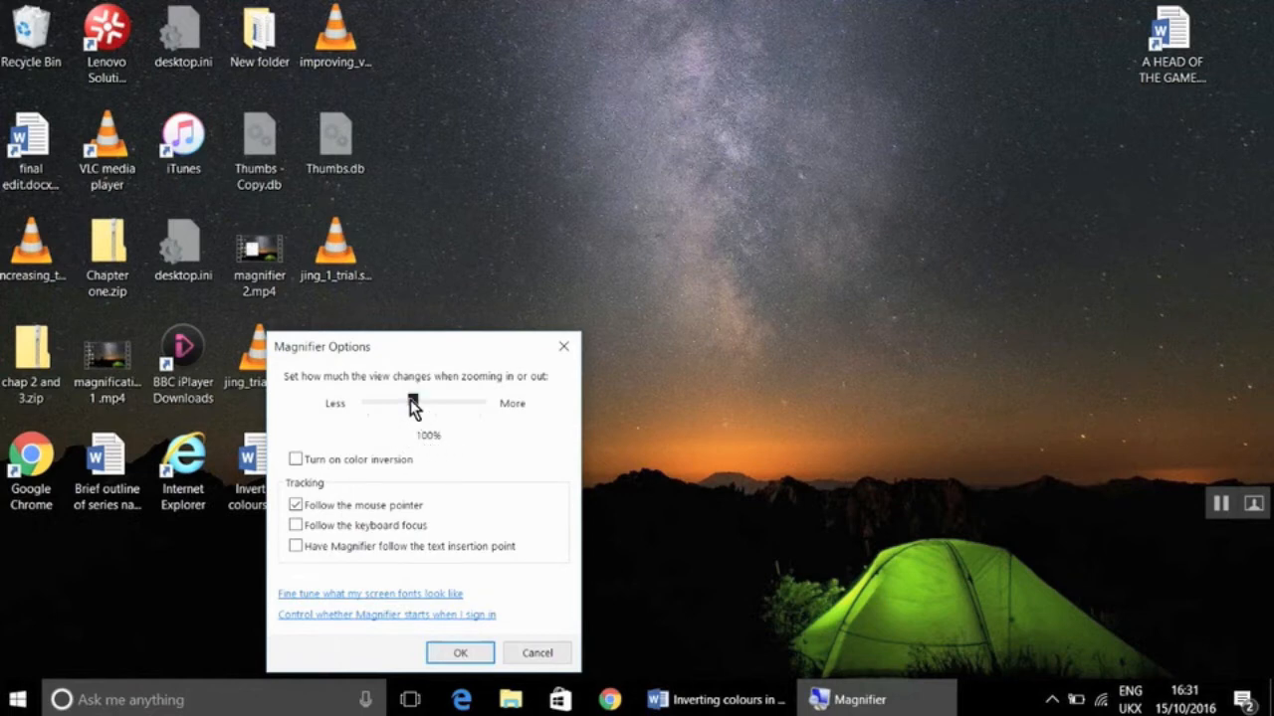
pyautogui.moveTo(412, 402); pyautogui.dragTo(388, 402)
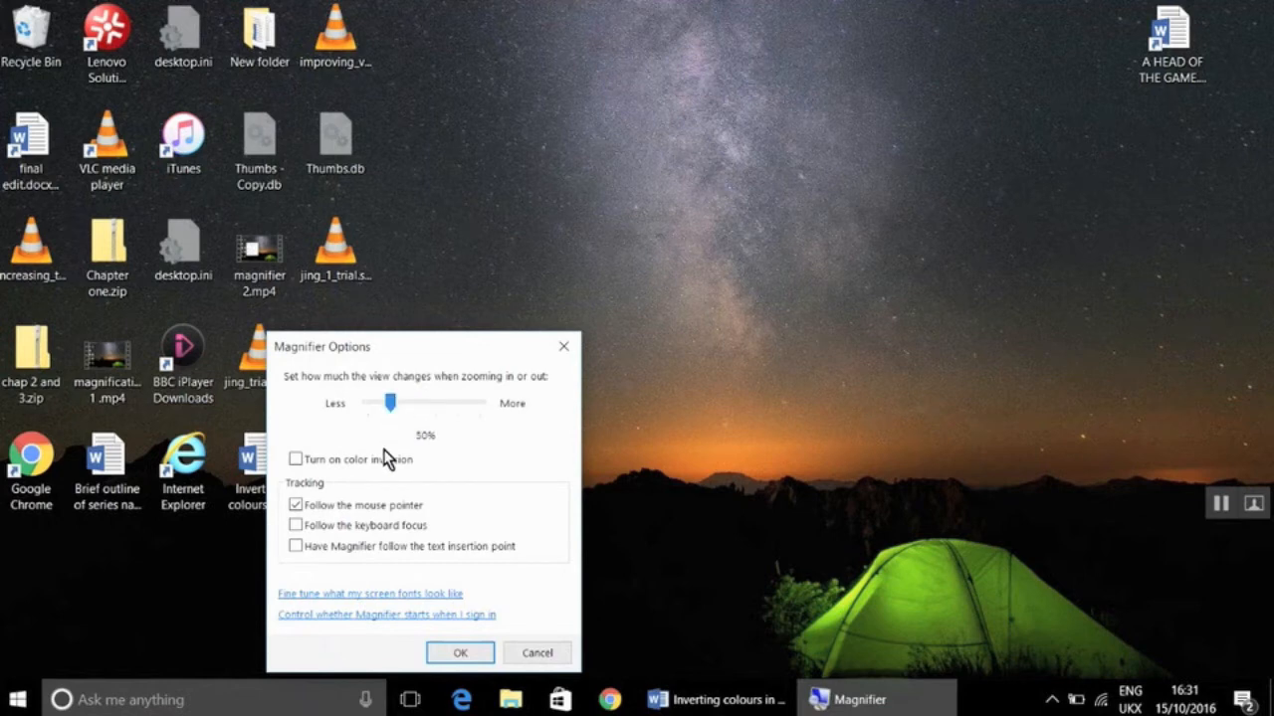
pyautogui.moveTo(438, 449)
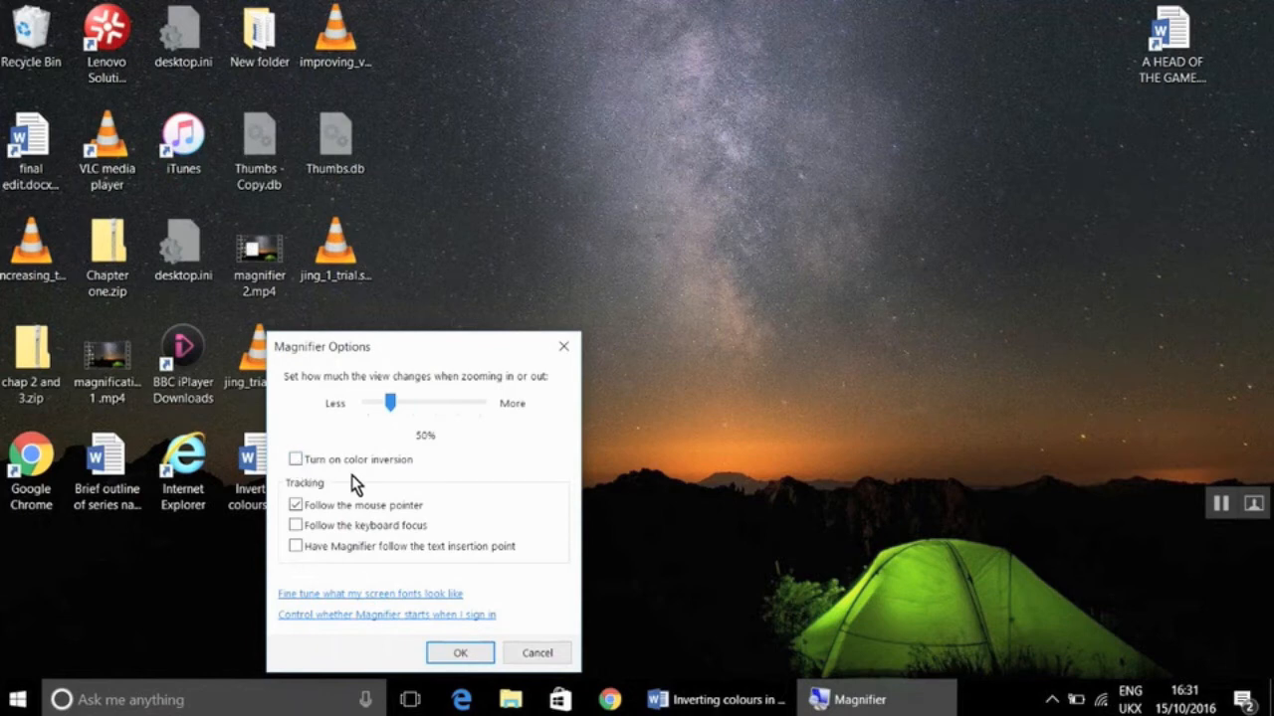
pyautogui.moveTo(376, 485)
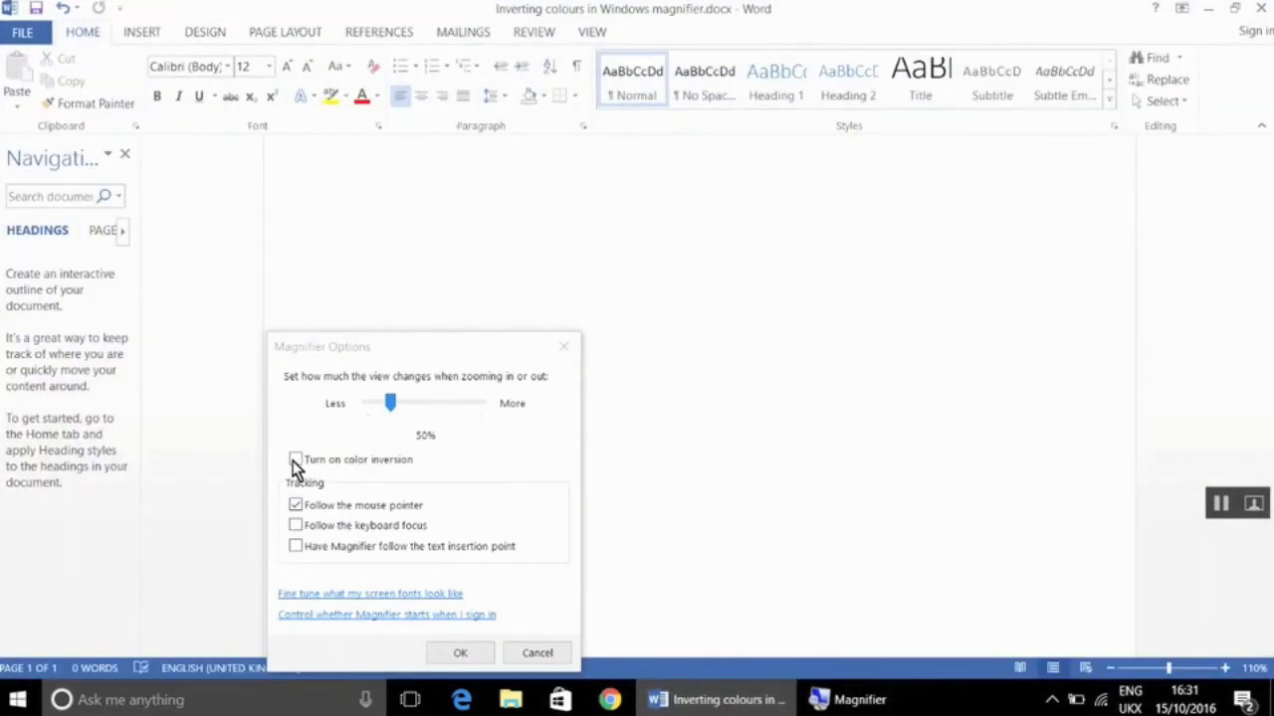
# Step: Turn on colour inversion and finish typing 'this how white type looks on a black background' in Word
pyautogui.click(295, 459)
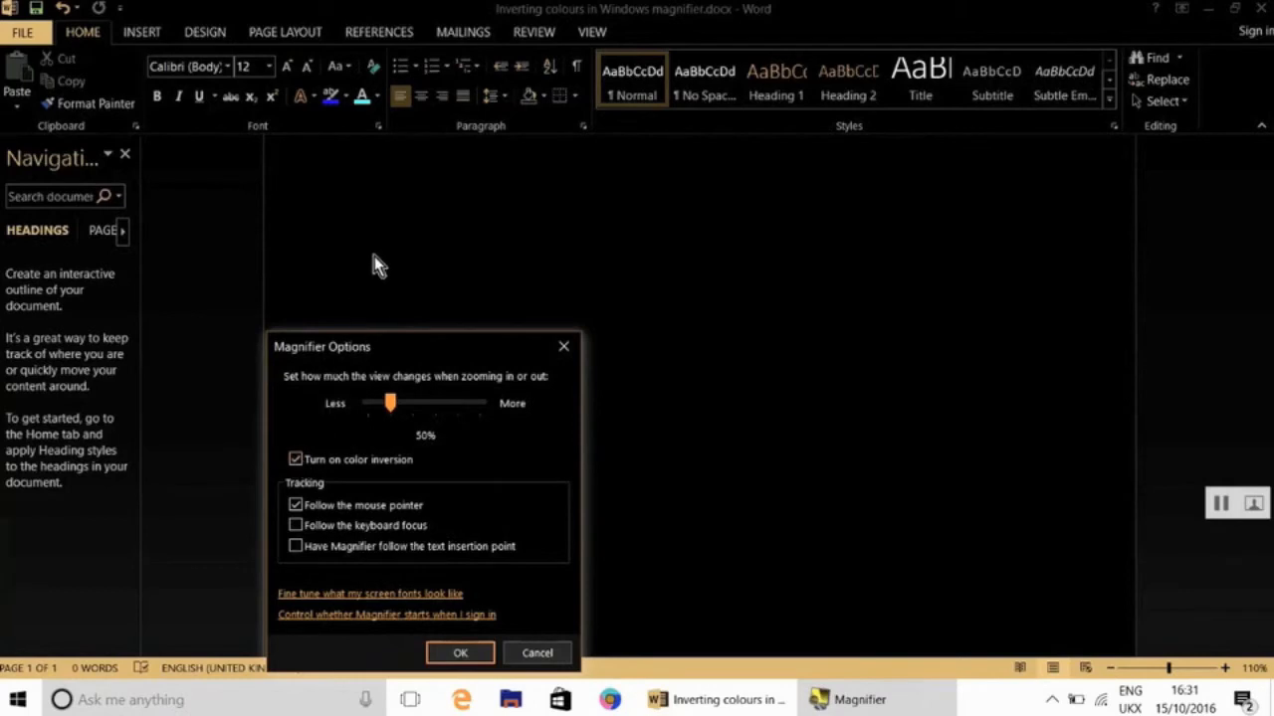
pyautogui.write('this how white ty')
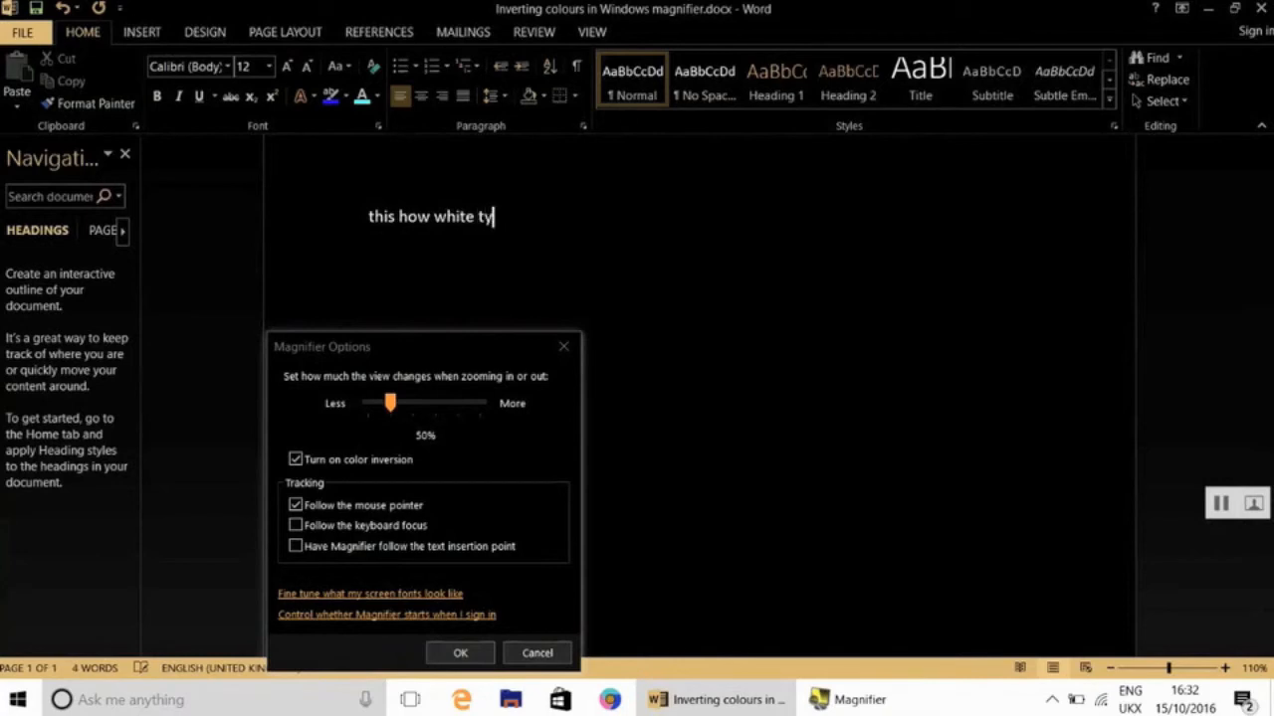
pyautogui.write('pe looks on a bl')
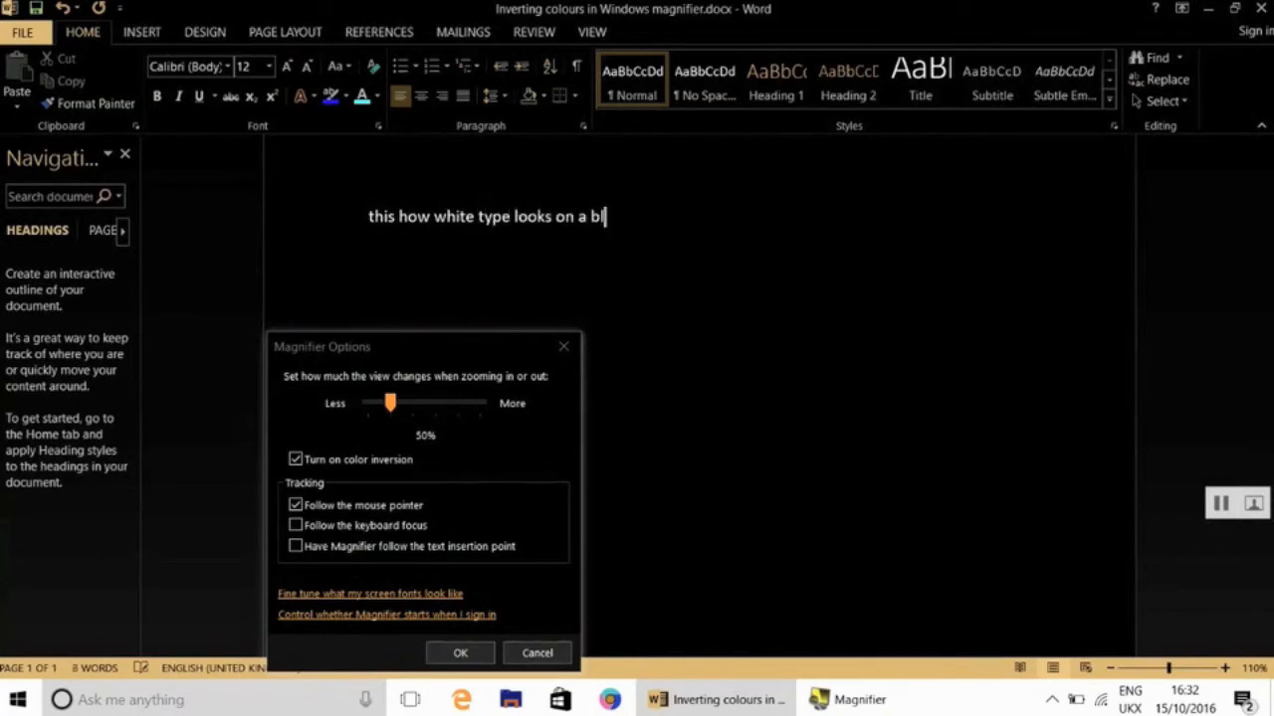
pyautogui.write('ack')
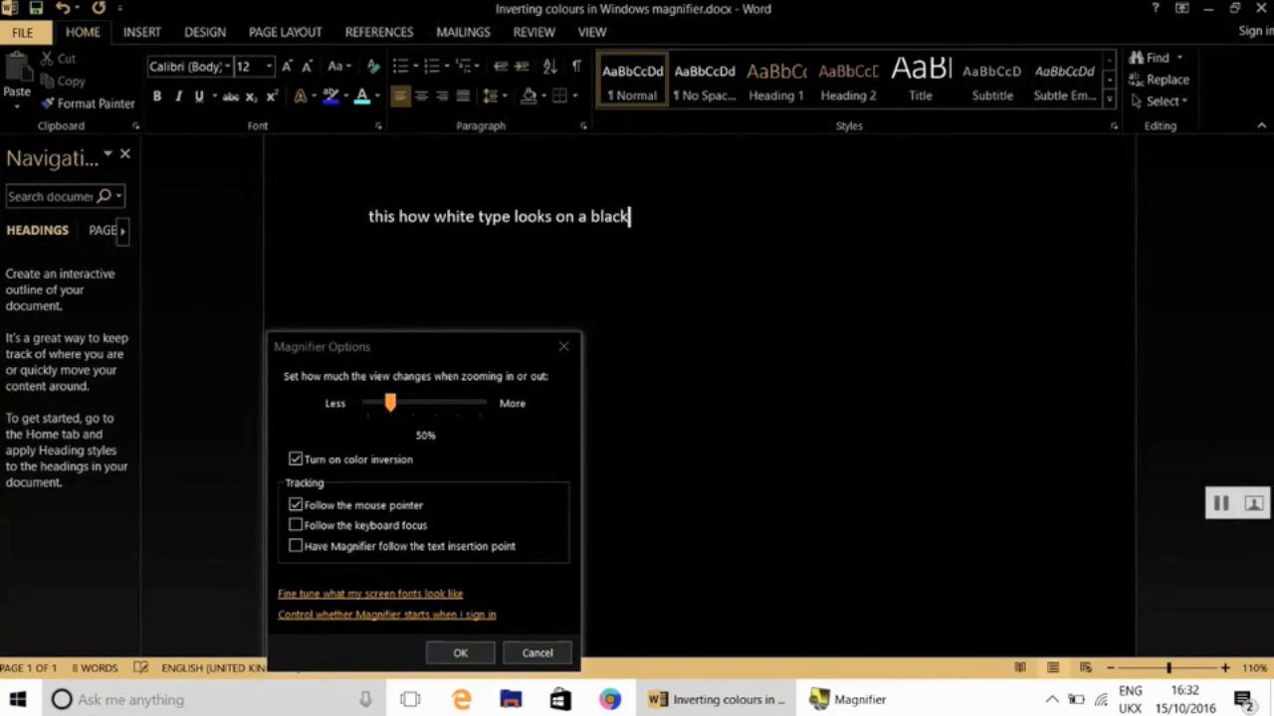
pyautogui.write('backgrou')
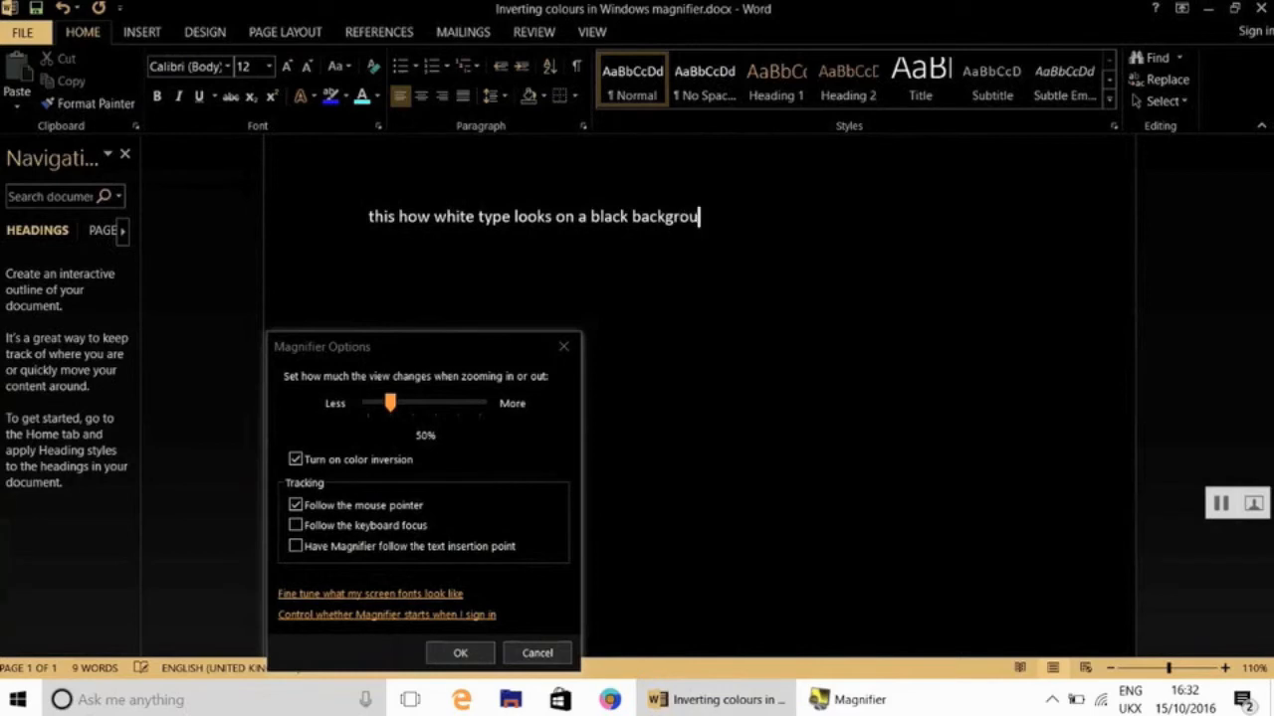
pyautogui.write('nd')
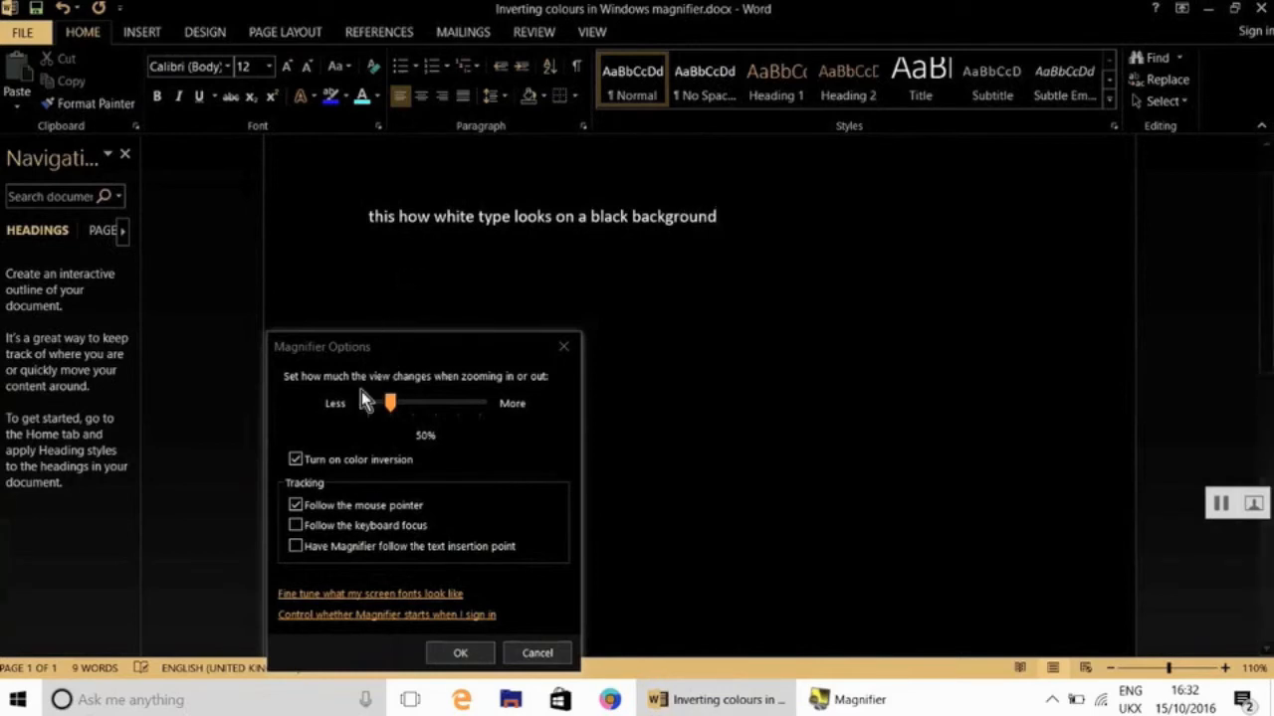
# Step: Turn colour inversion off, have Magnifier follow the text insertion point, and apply with OK
pyautogui.click(295, 460)
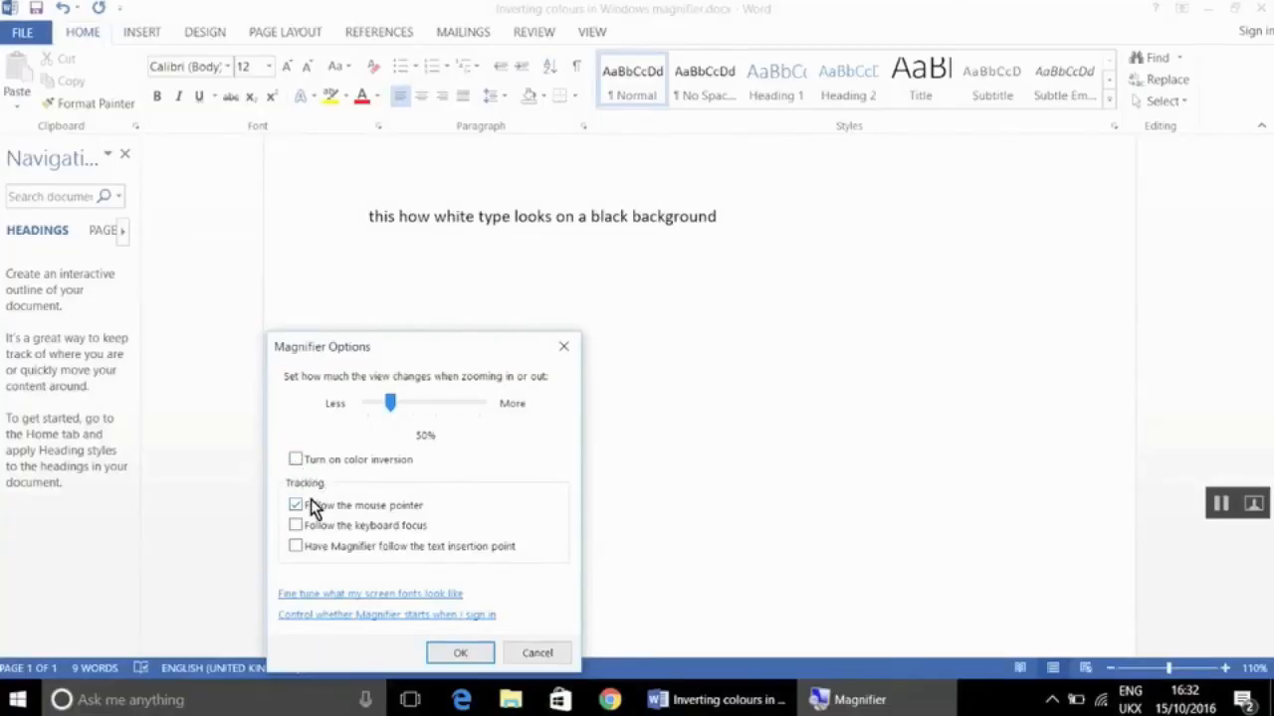
pyautogui.moveTo(320, 507)
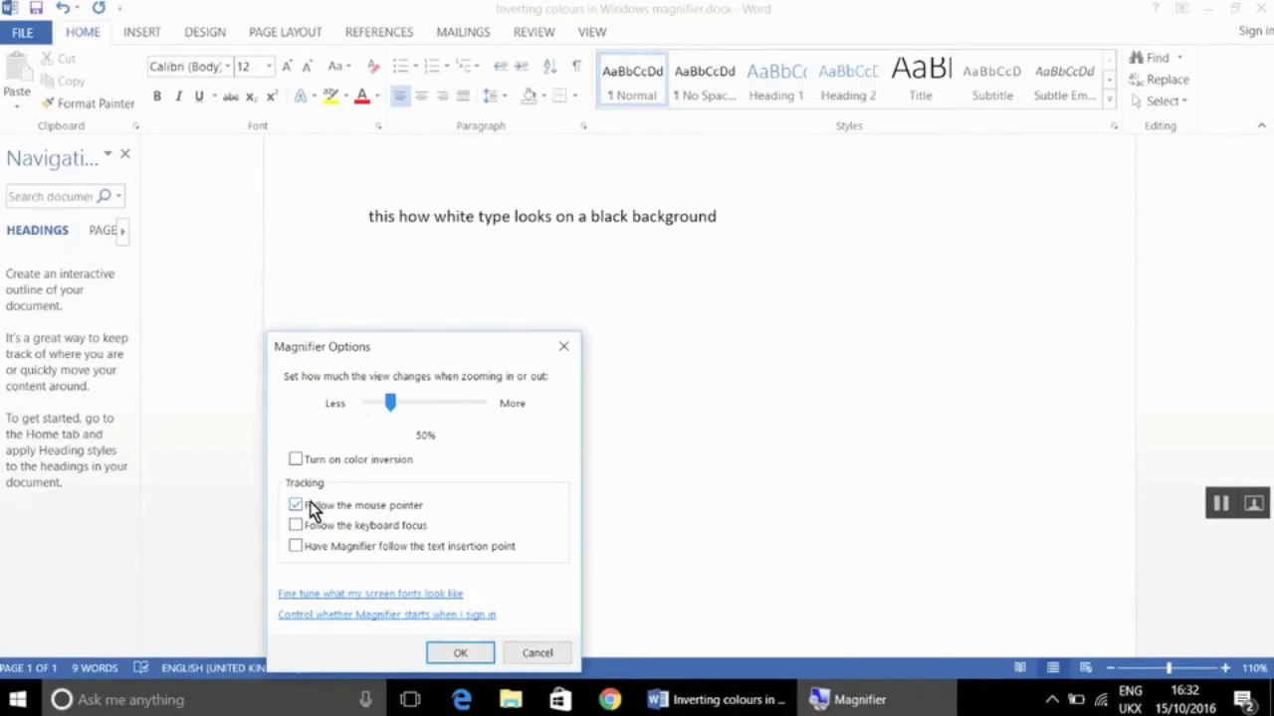
pyautogui.moveTo(408, 525)
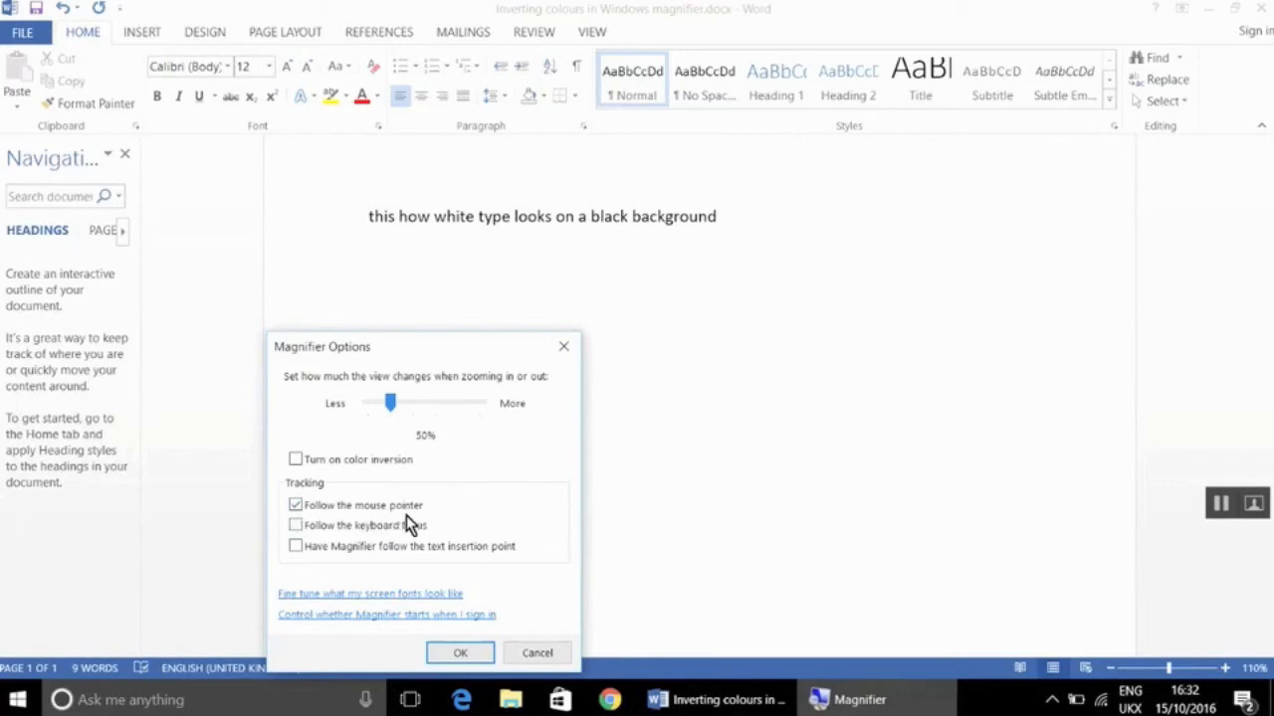
pyautogui.moveTo(462, 529)
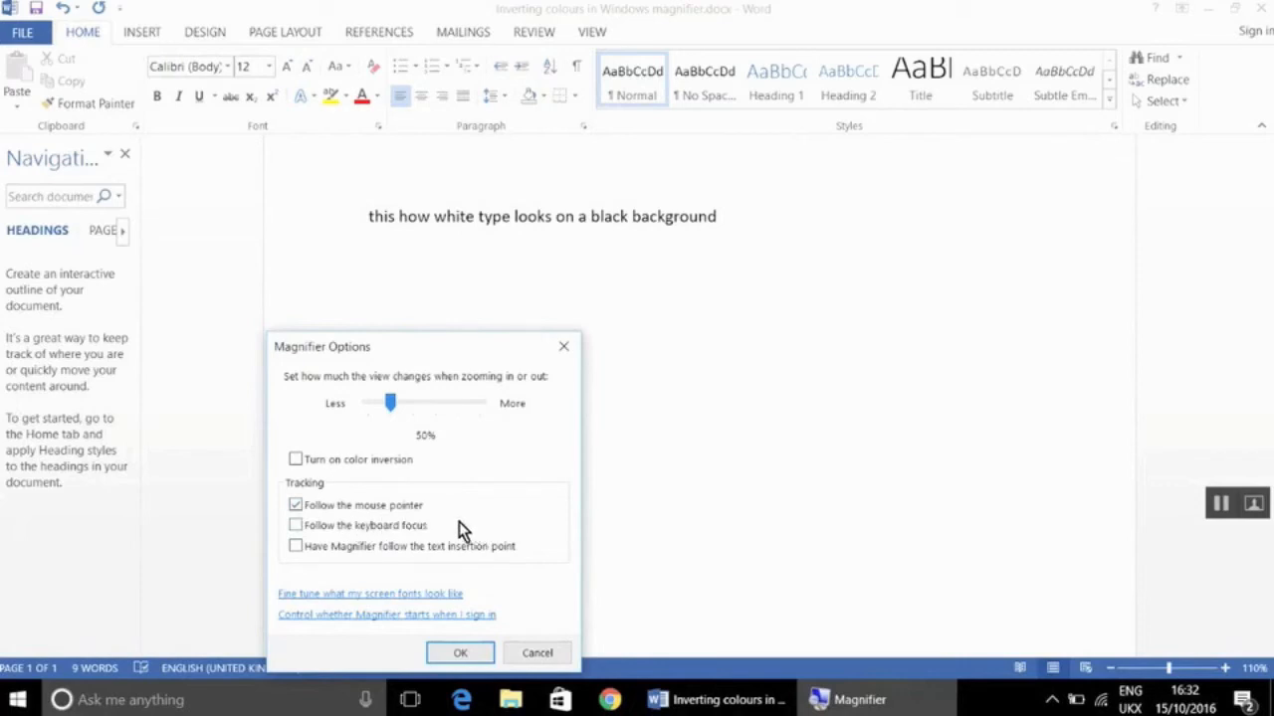
pyautogui.moveTo(450, 521)
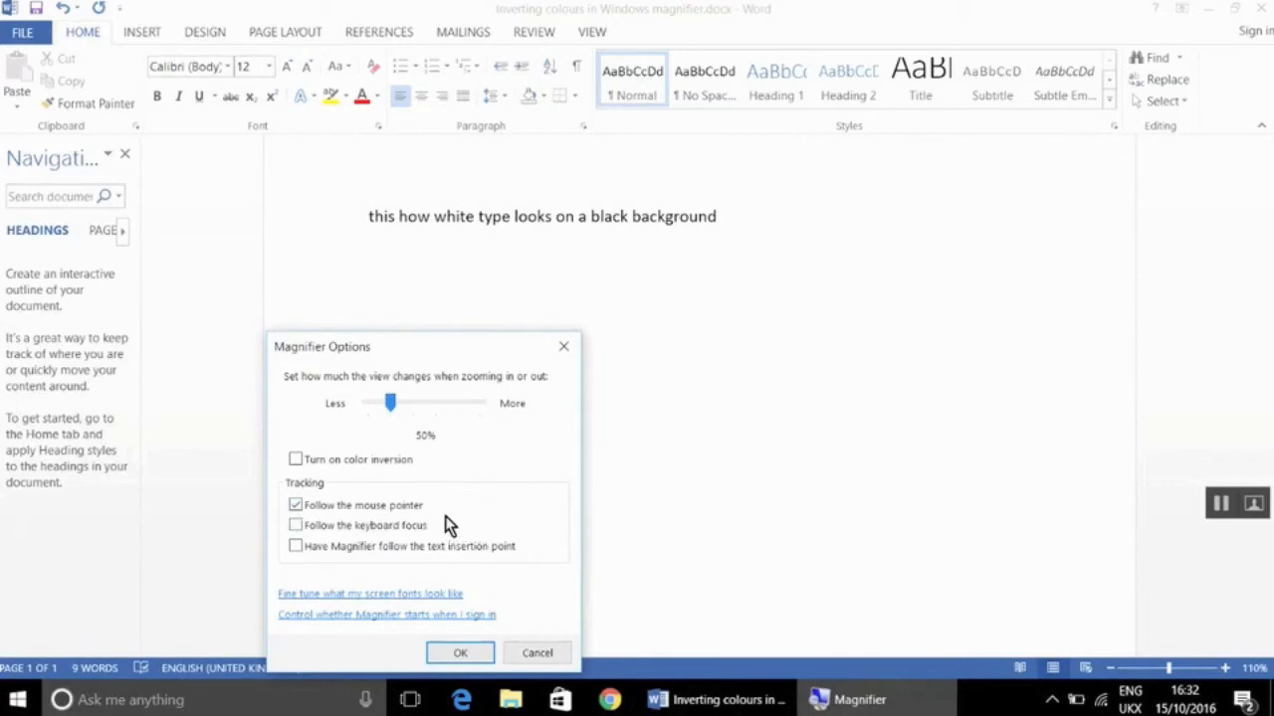
pyautogui.moveTo(354, 538)
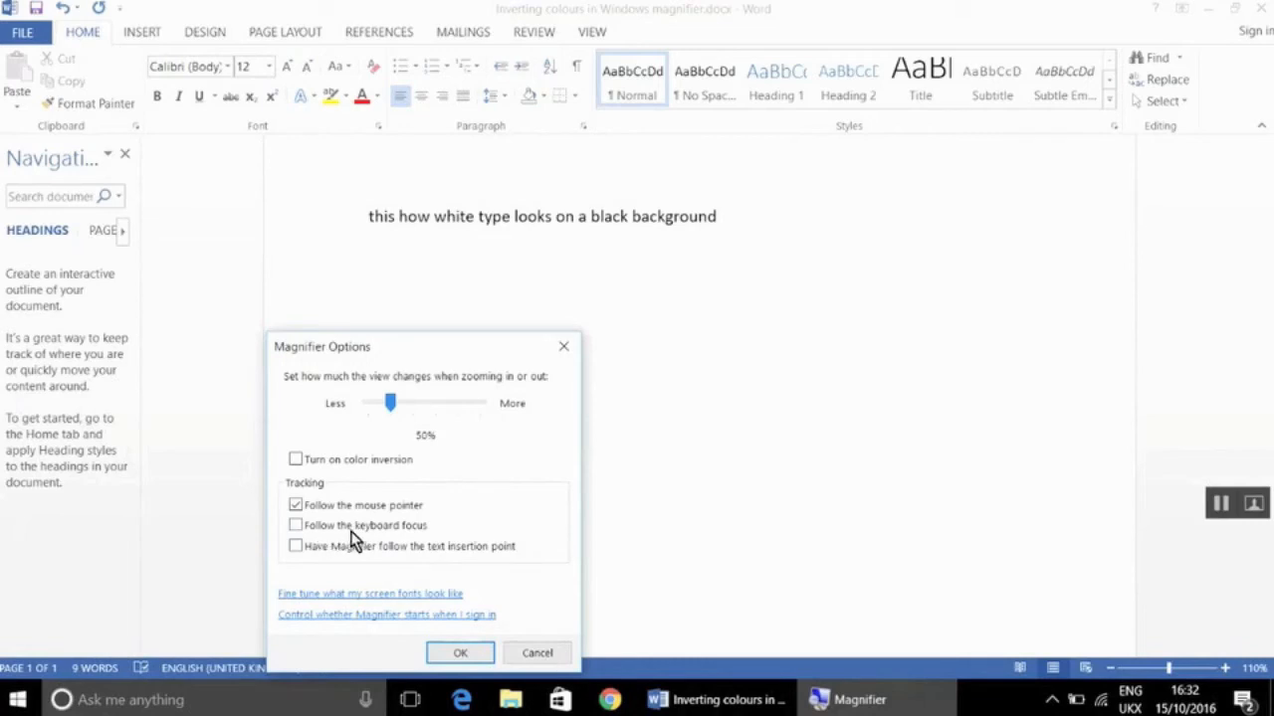
pyautogui.moveTo(502, 573)
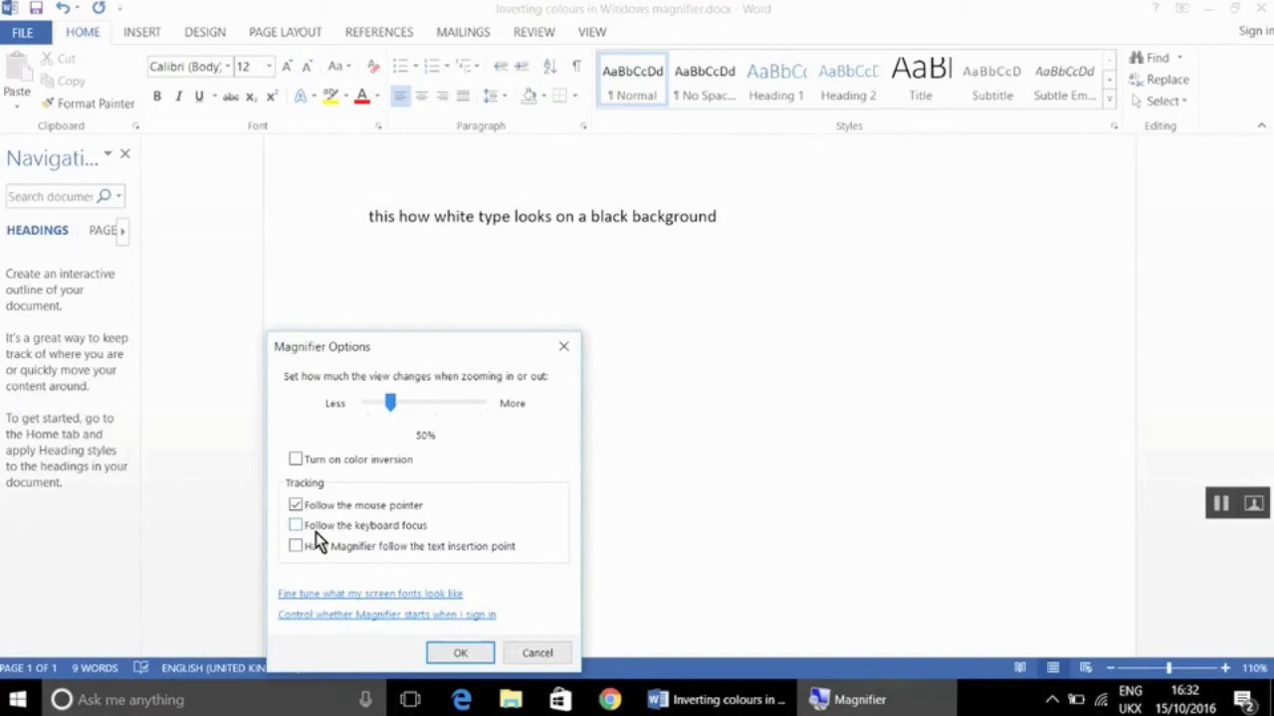
pyautogui.moveTo(303, 551)
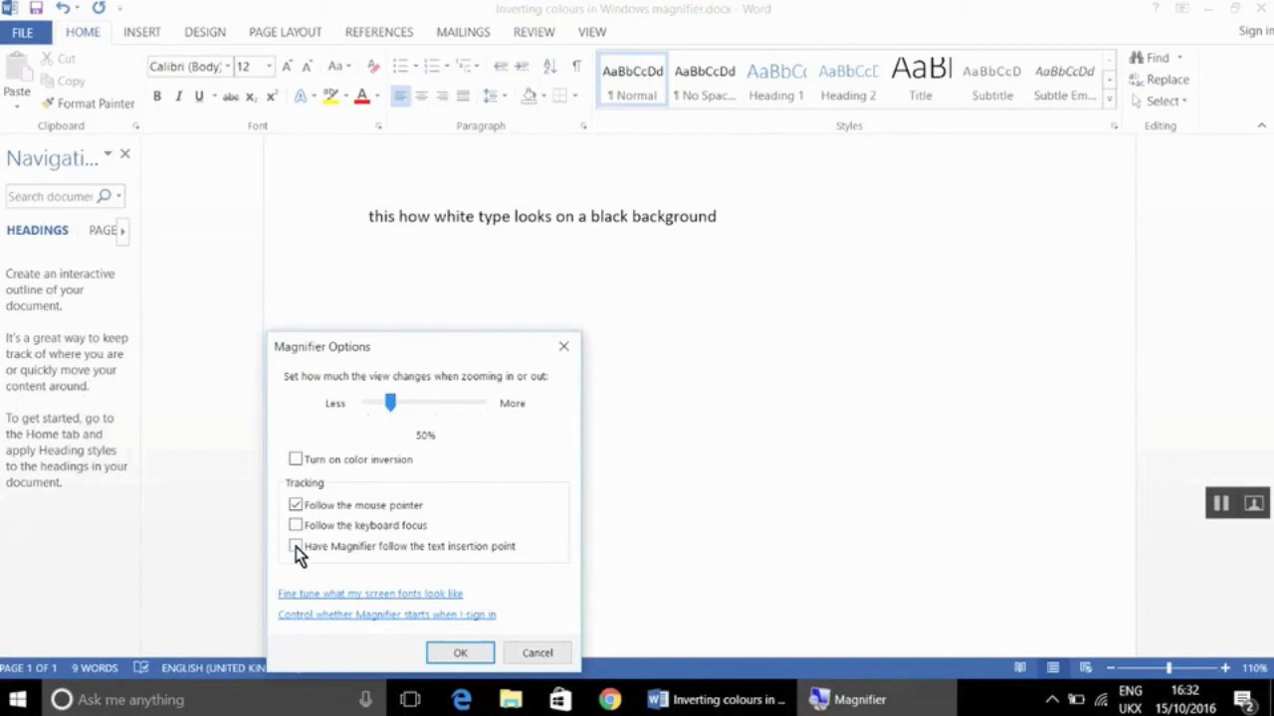
pyautogui.click(295, 545)
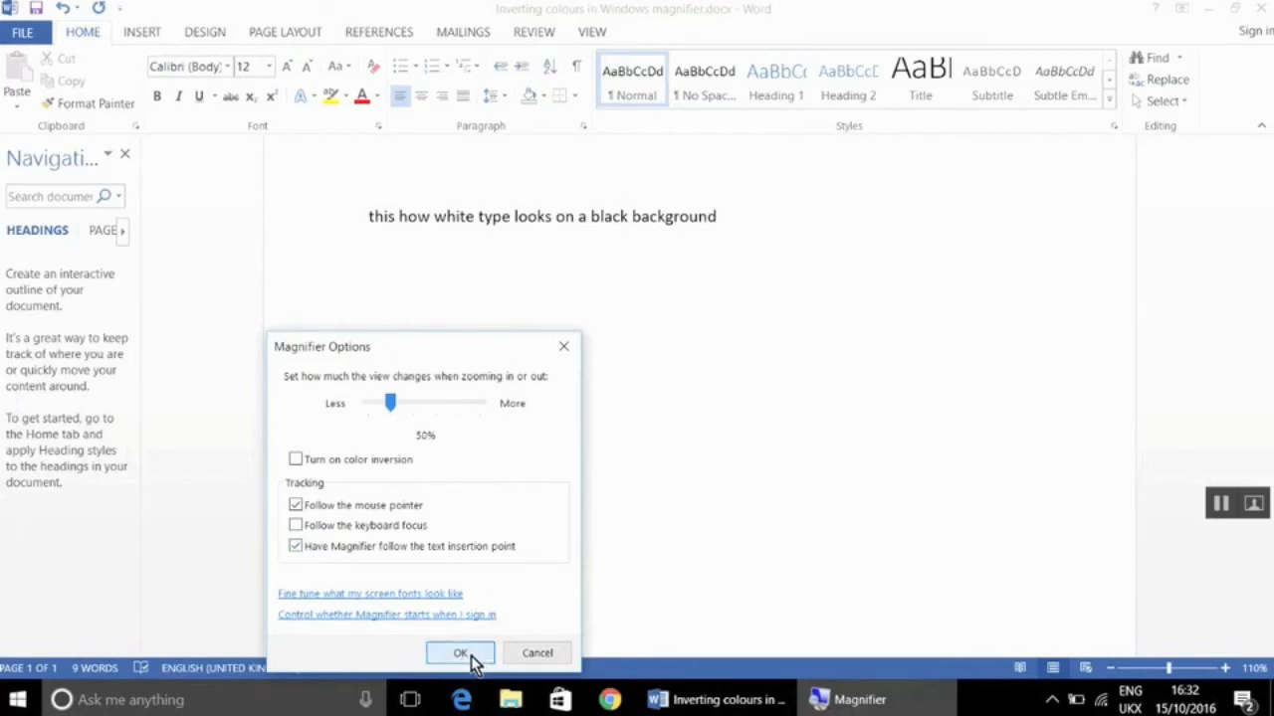
pyautogui.click(460, 653)
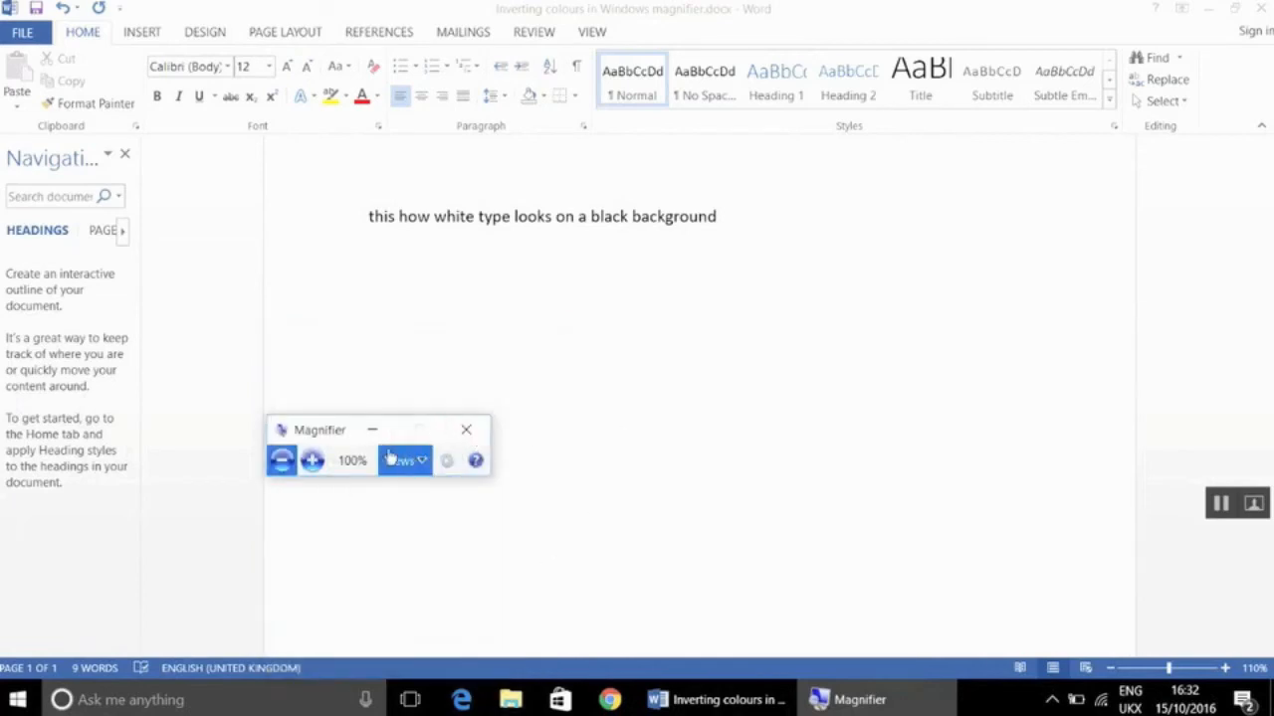
# Step: Zoom in to 150% to test tracking while typing, then bring the Magnifier controls back
pyautogui.click(311, 462)
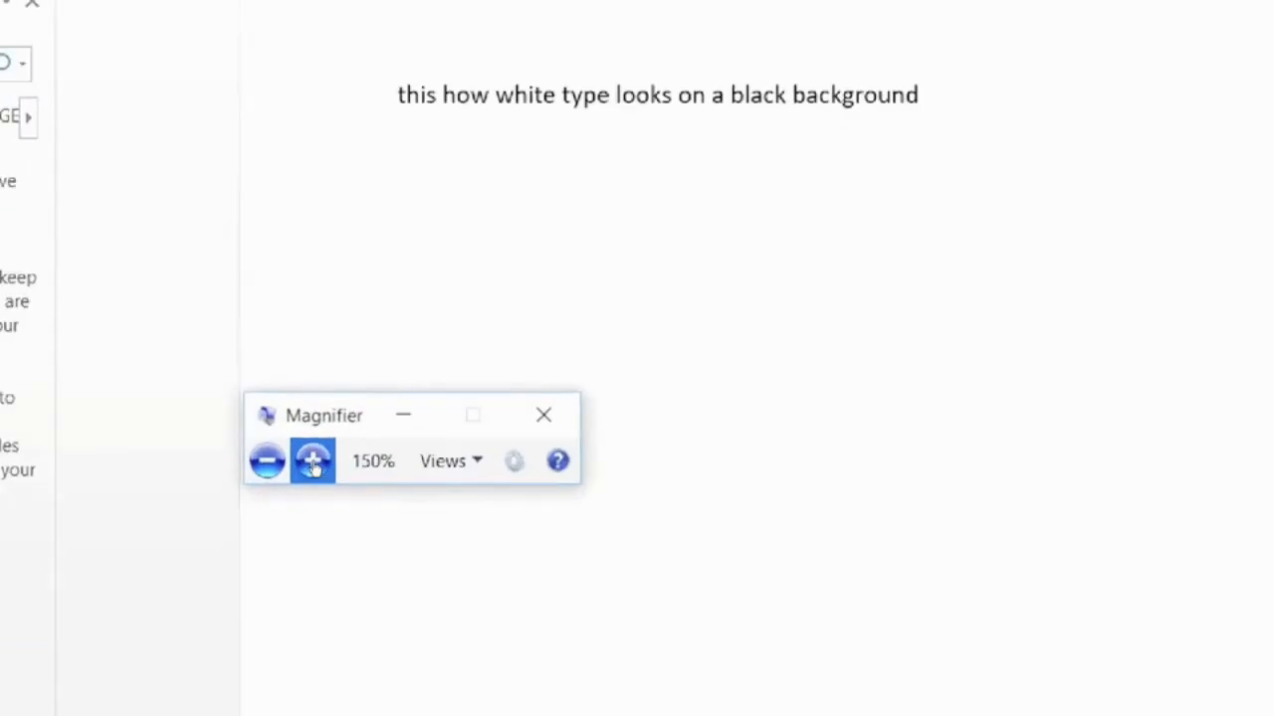
pyautogui.click(313, 461)
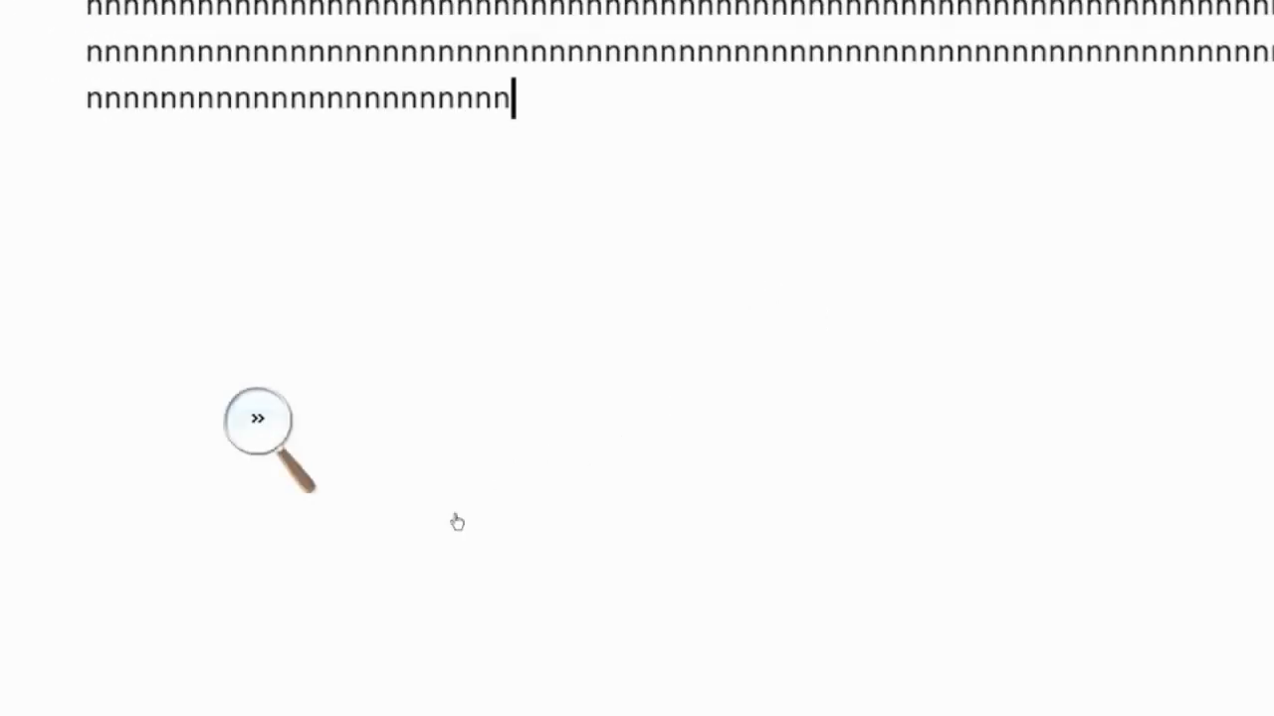
pyautogui.click(259, 418)
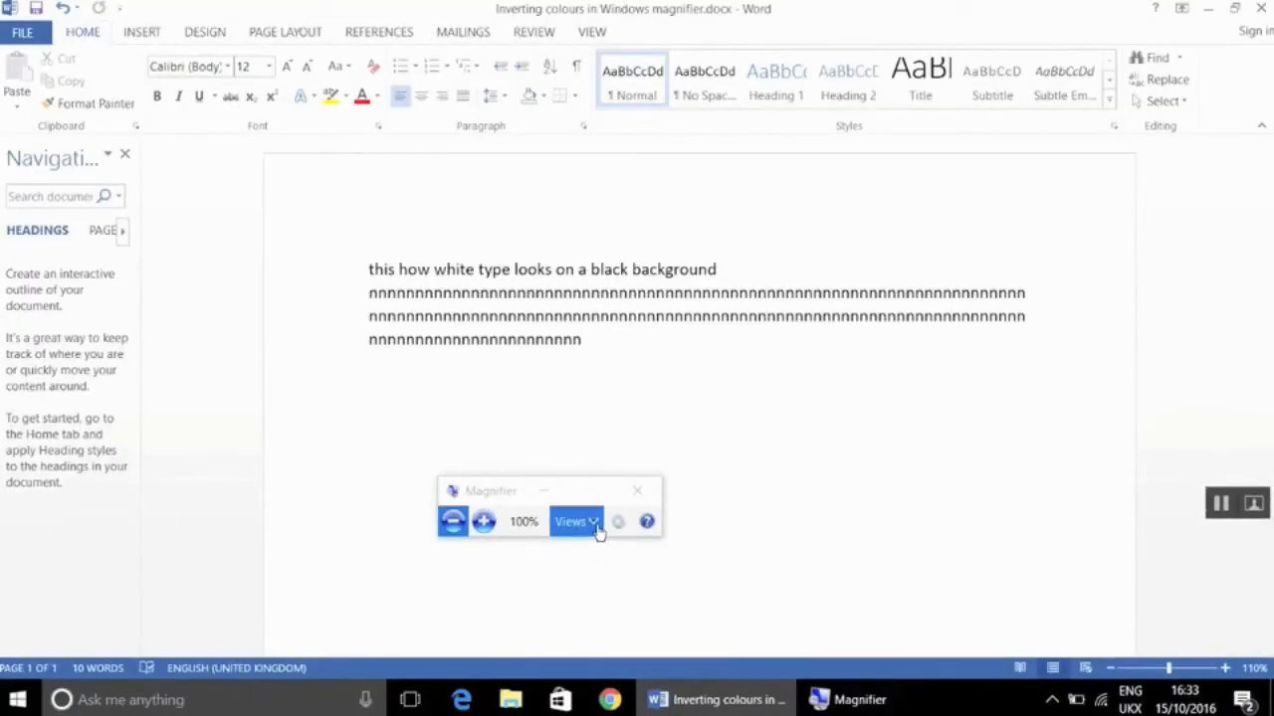
# Step: Switch to lens view and reopen options showing the lens height and width sliders
pyautogui.click(575, 522)
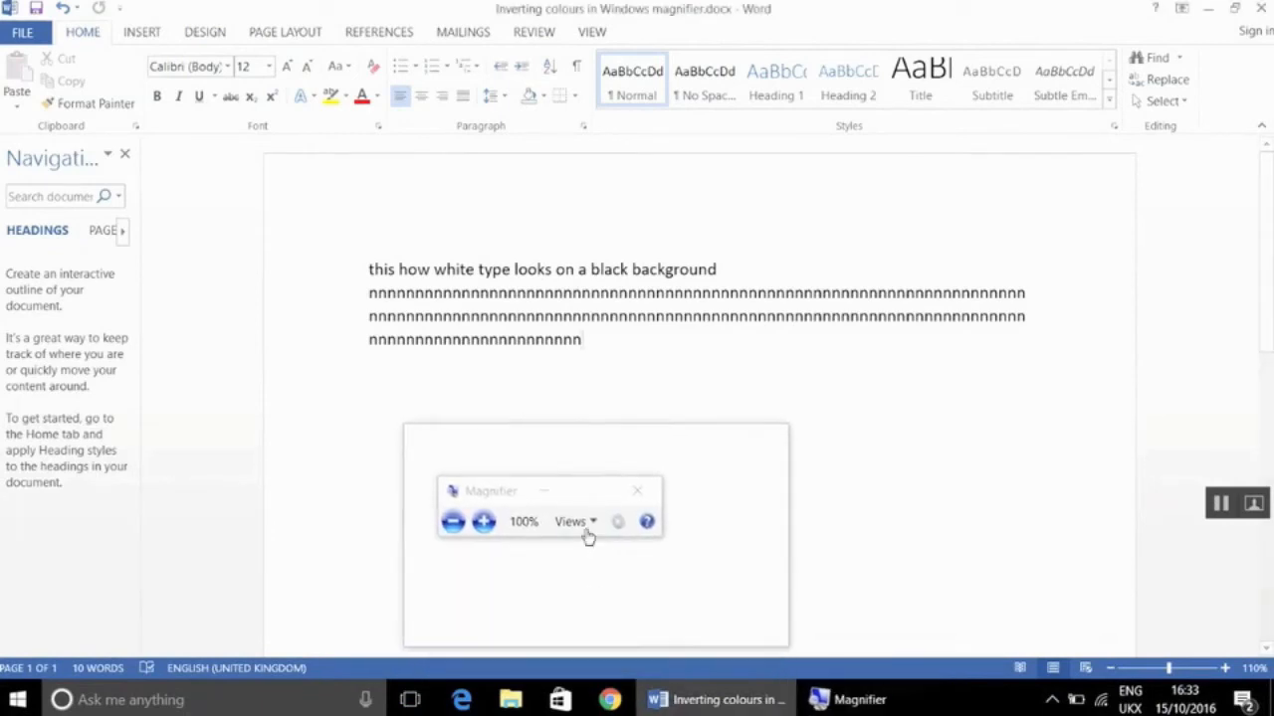
pyautogui.click(617, 522)
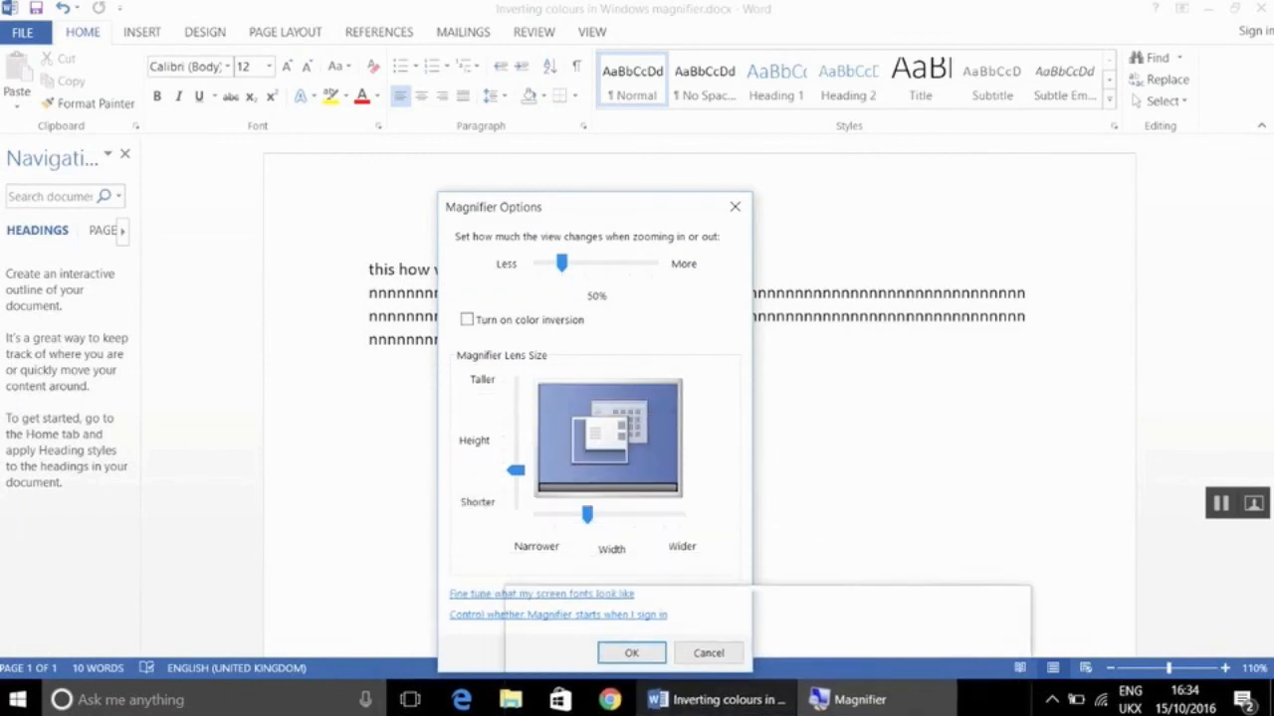
# Step: Pin Magnifier to the taskbar from its taskbar button's context menu
pyautogui.click(856, 700)
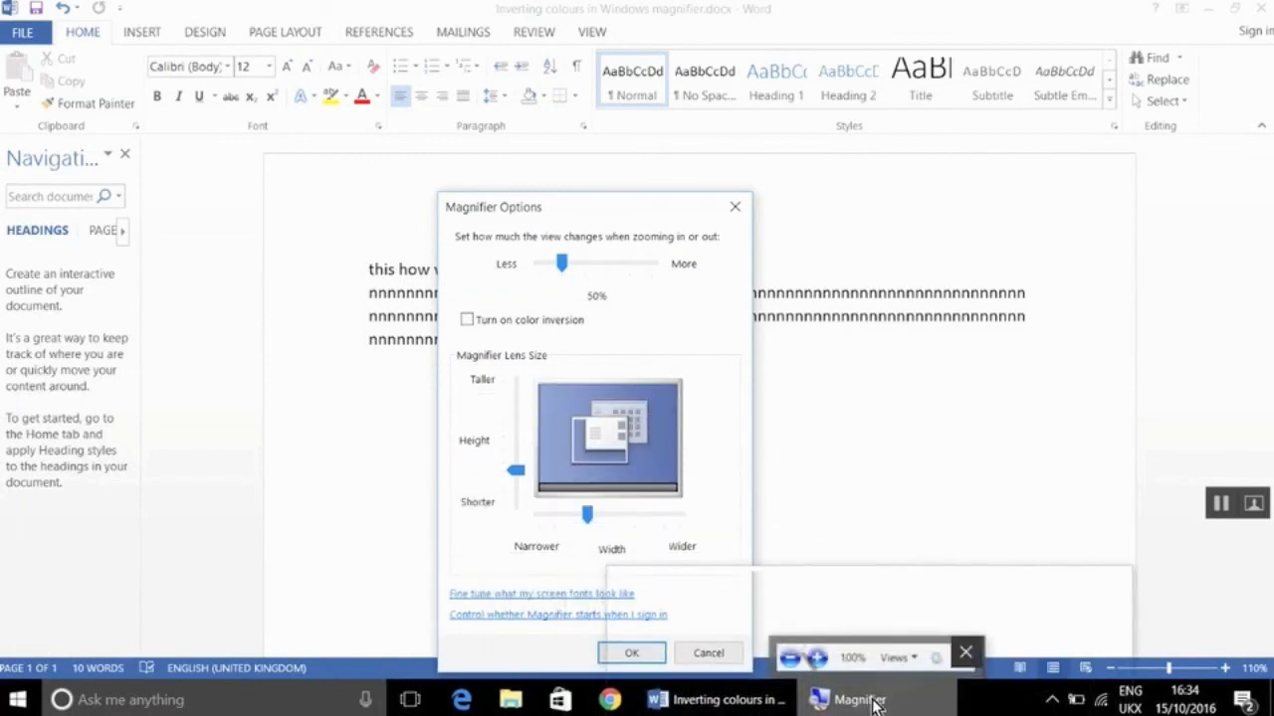
pyautogui.rightClick(857, 699)
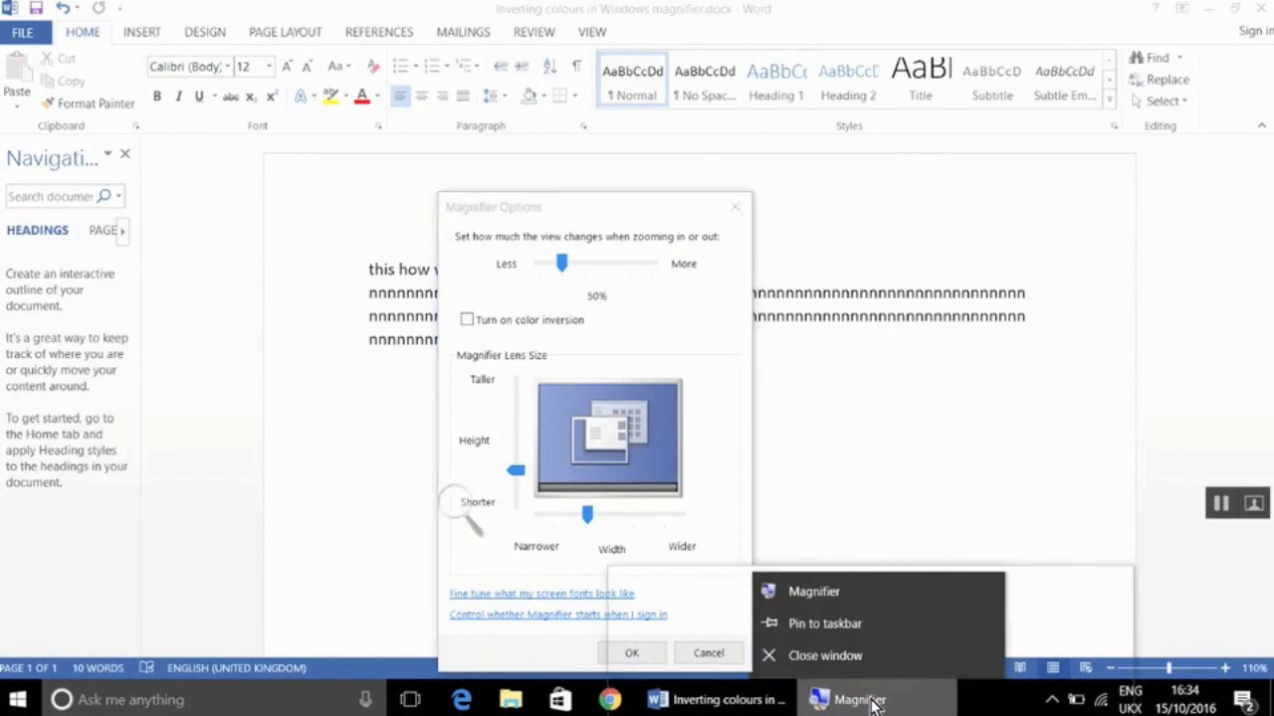
pyautogui.moveTo(864, 635)
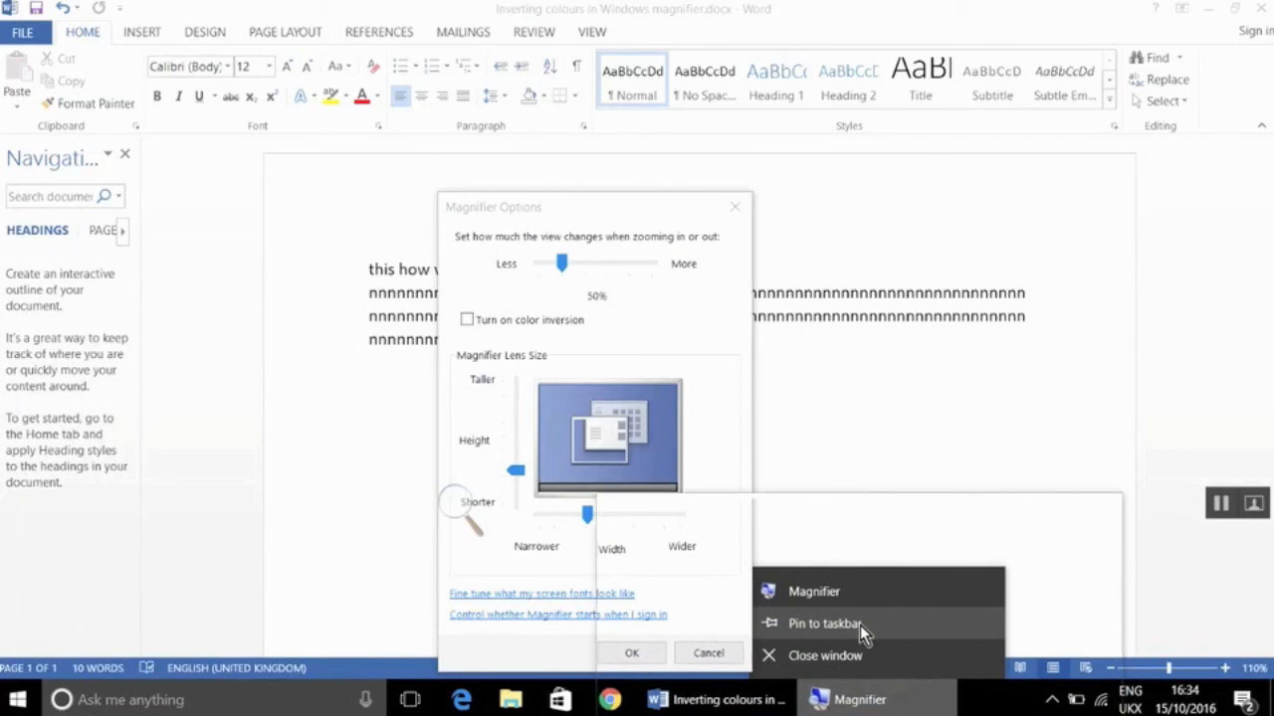
pyautogui.click(839, 629)
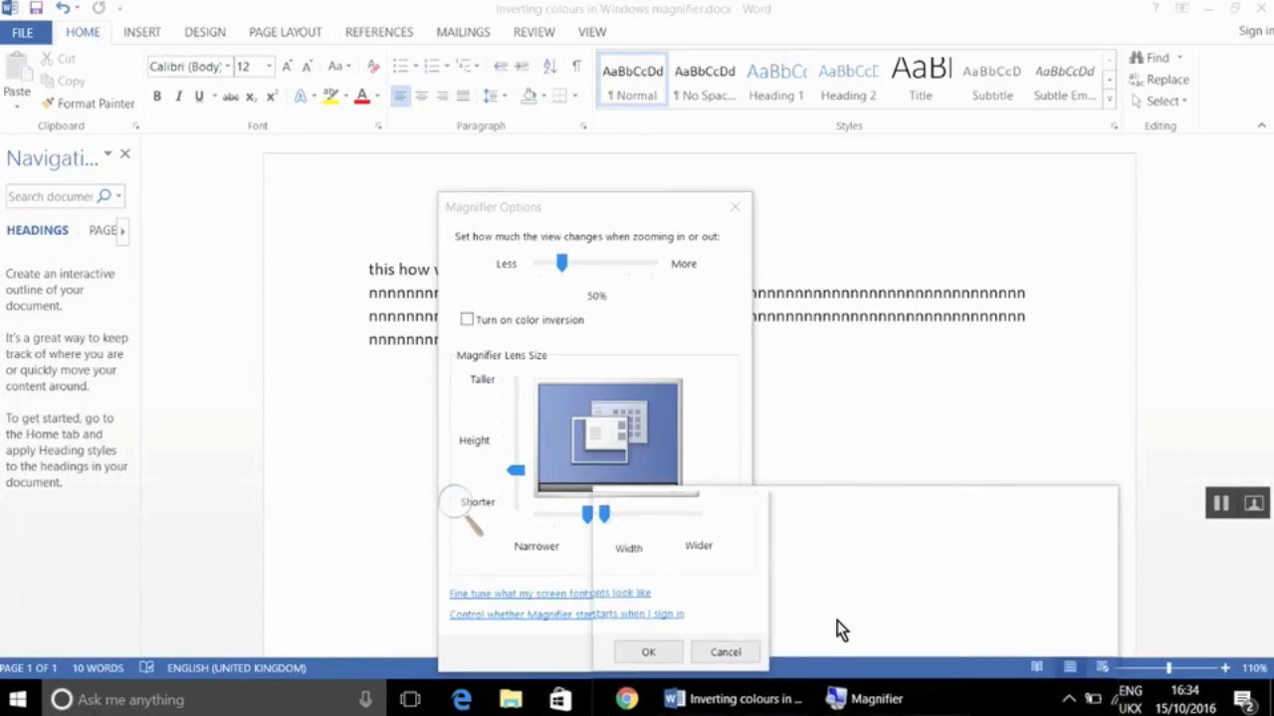